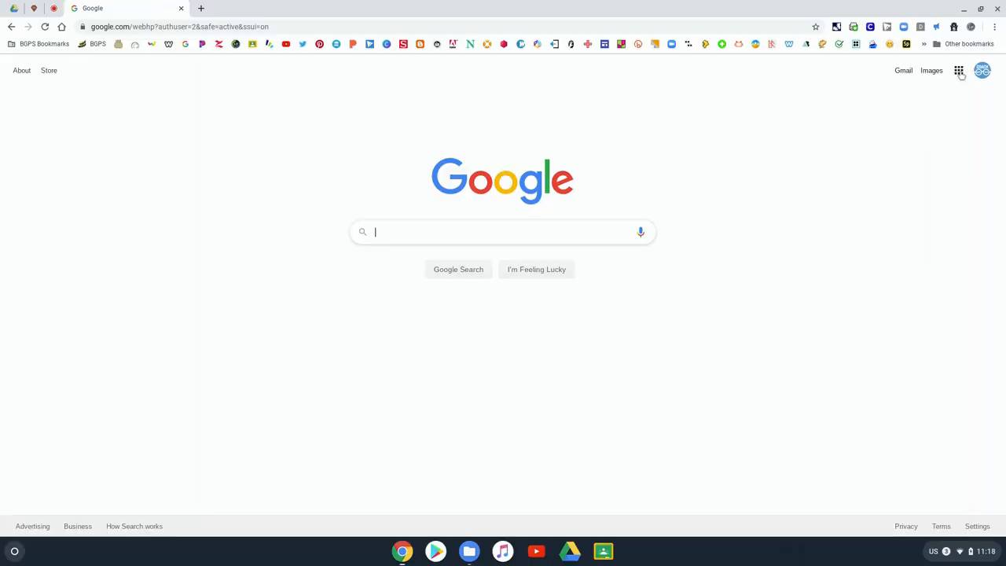
Step: Launch Classroom from the Google apps launcher to reach the class list
left_click(960, 71)
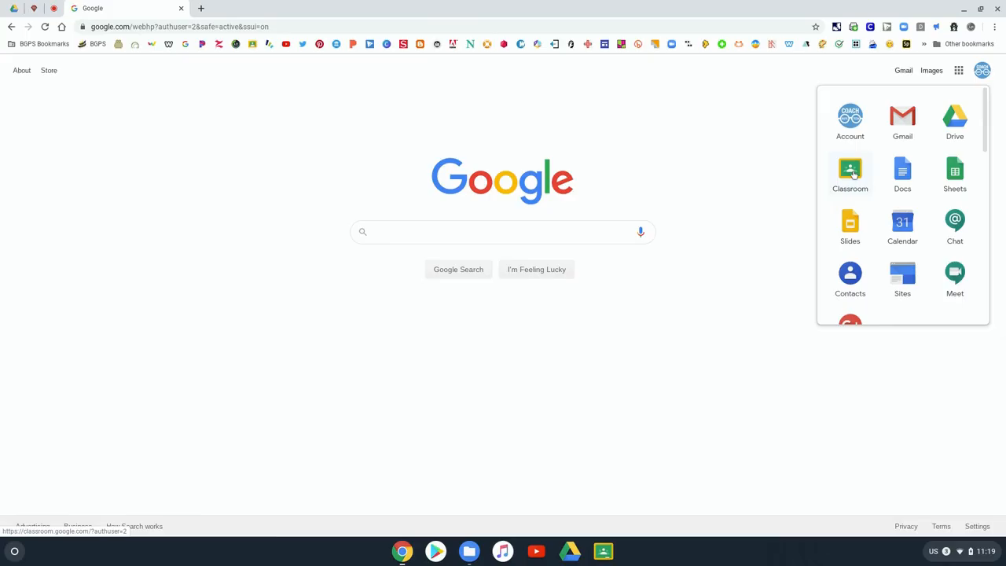
left_click(849, 170)
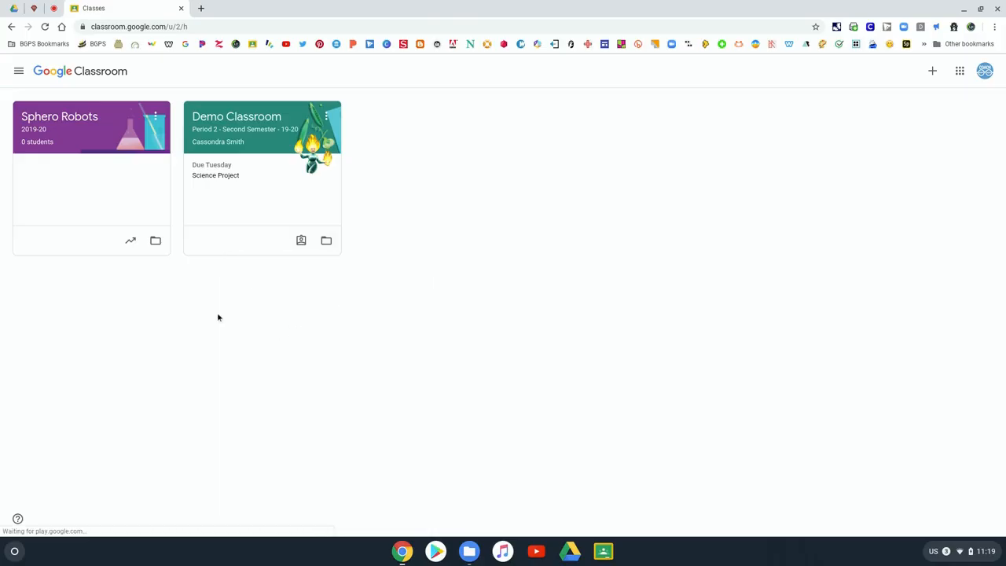
mouse_move(264, 253)
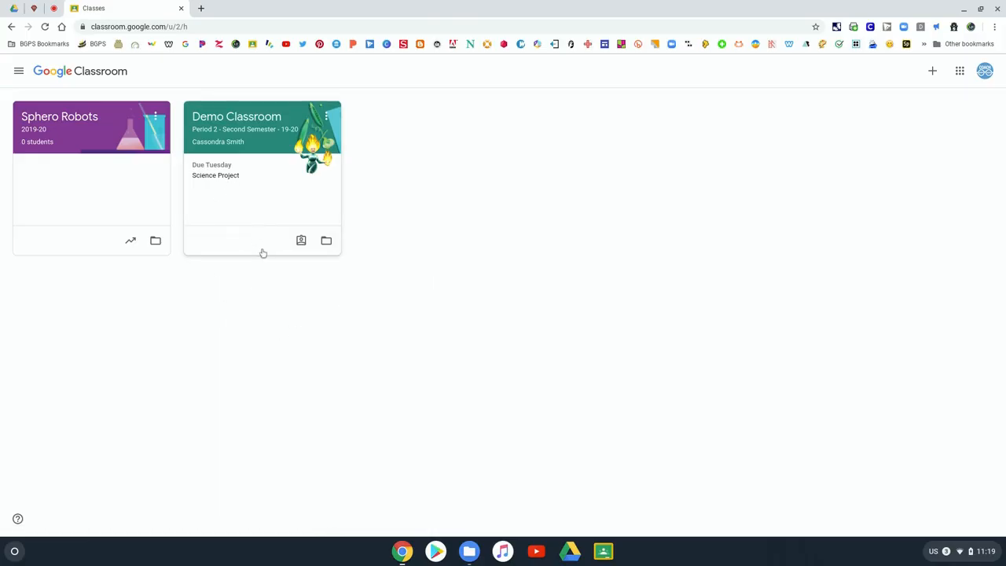
mouse_move(301, 240)
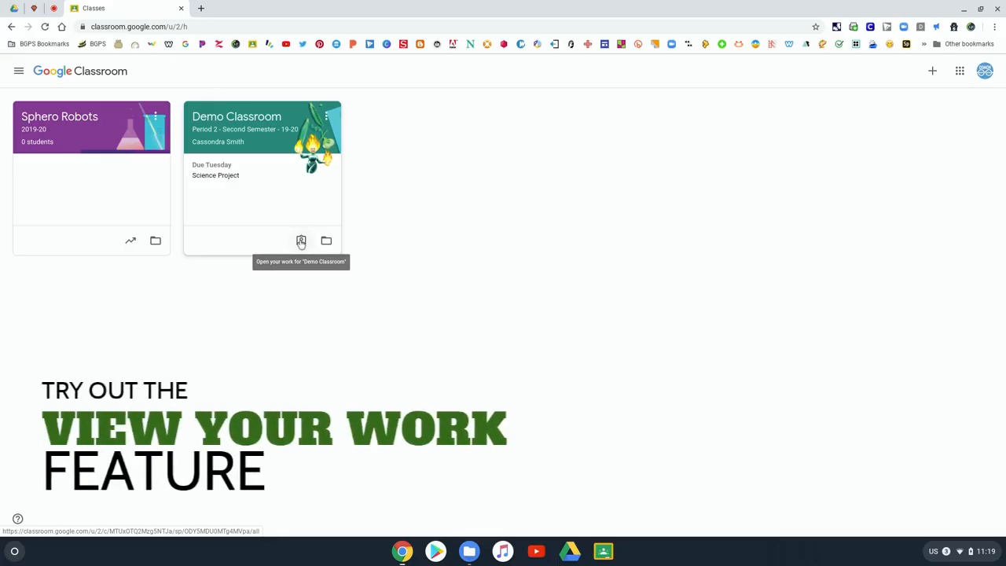
Step: Open the Your work overview on the Demo Classroom card and review its assignments
left_click(300, 240)
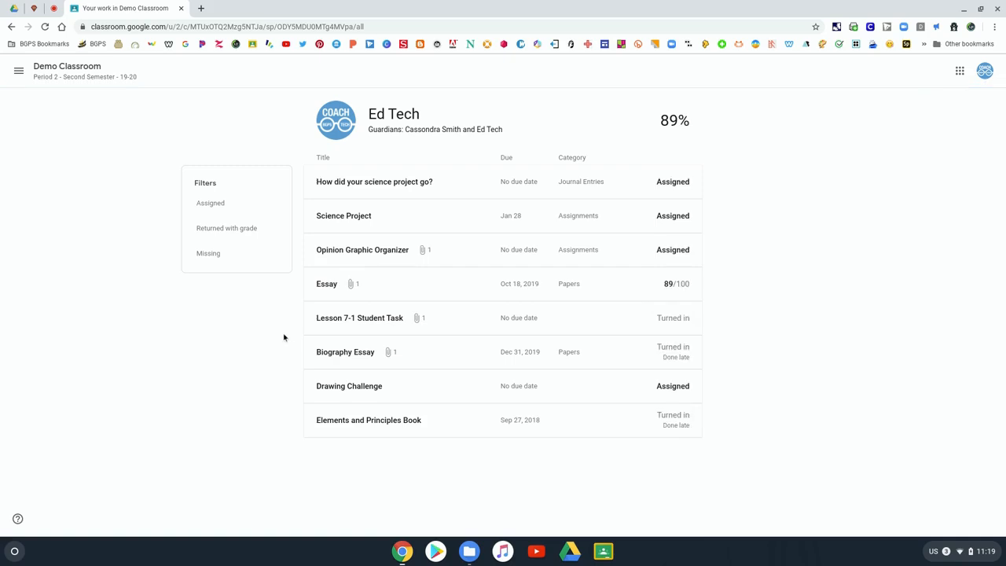
mouse_move(670, 192)
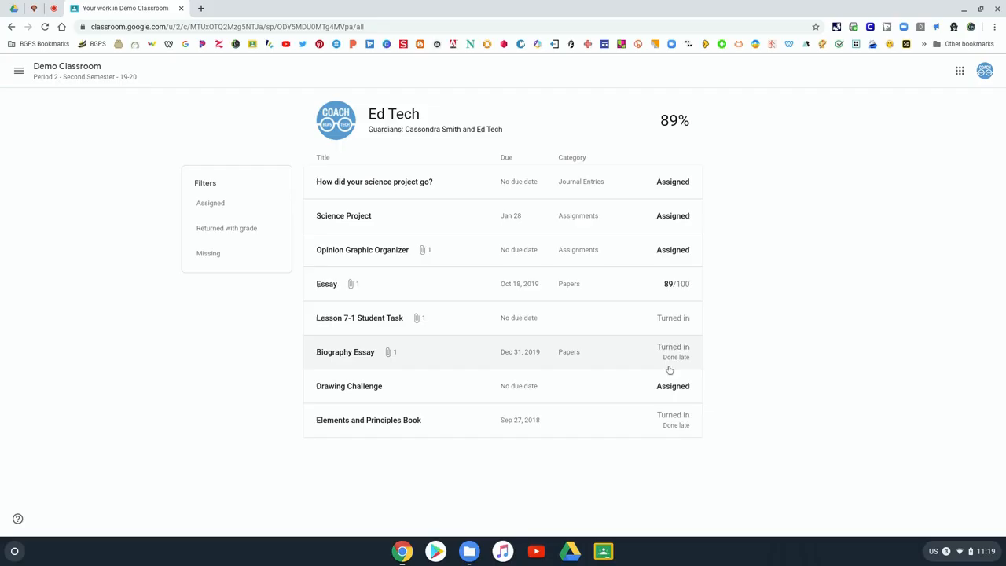
mouse_move(645, 145)
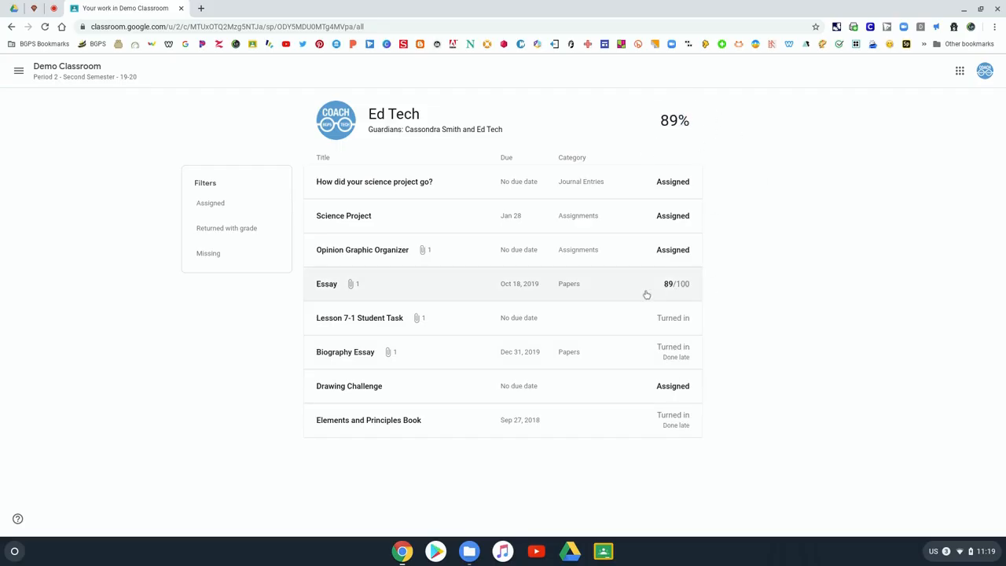
mouse_move(438, 330)
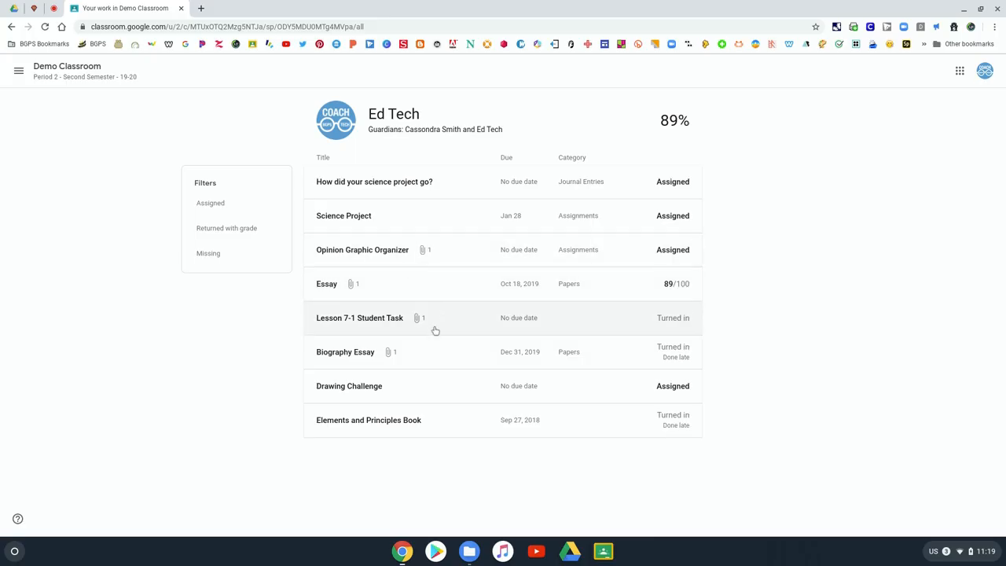
mouse_move(386, 356)
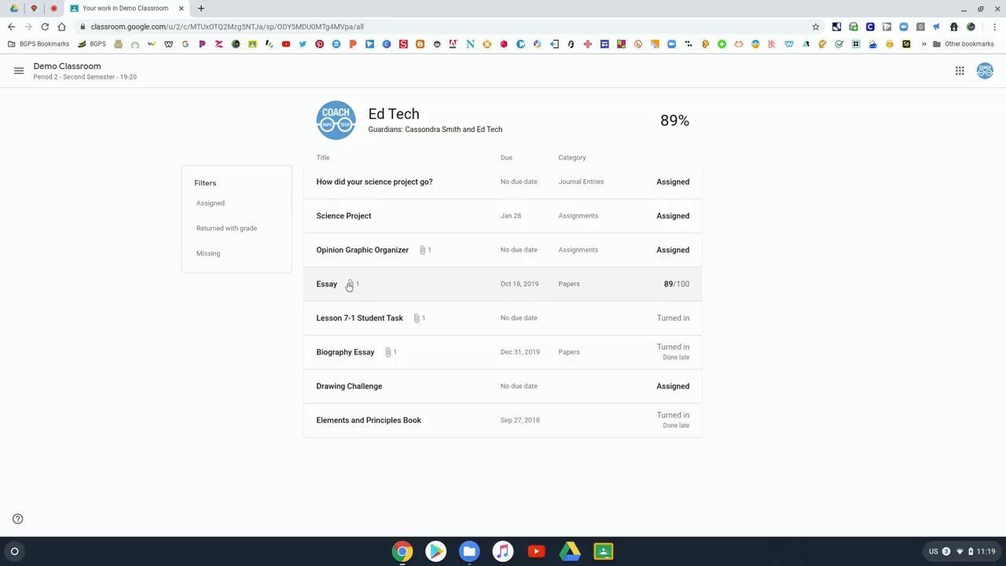
left_click(328, 284)
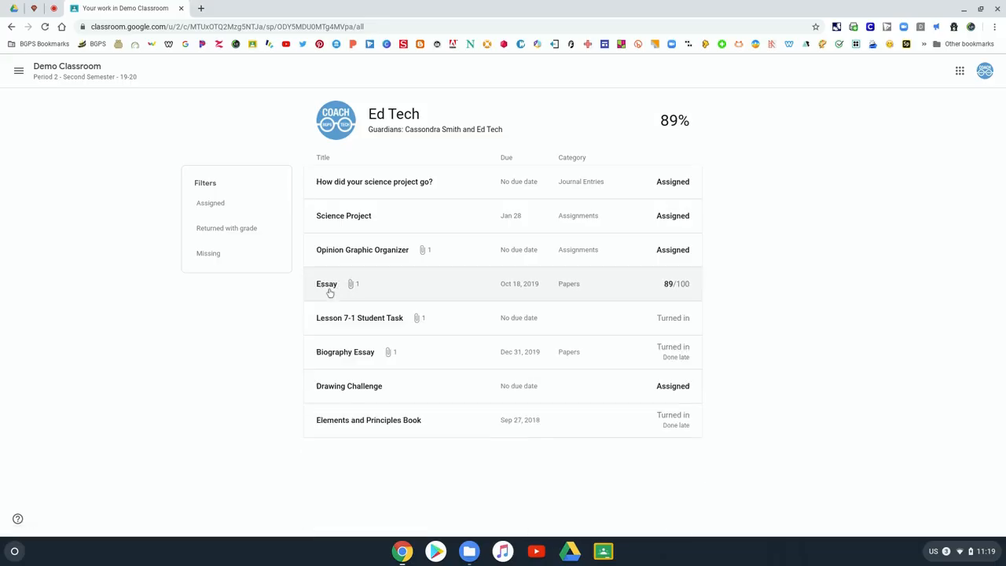
left_click(343, 215)
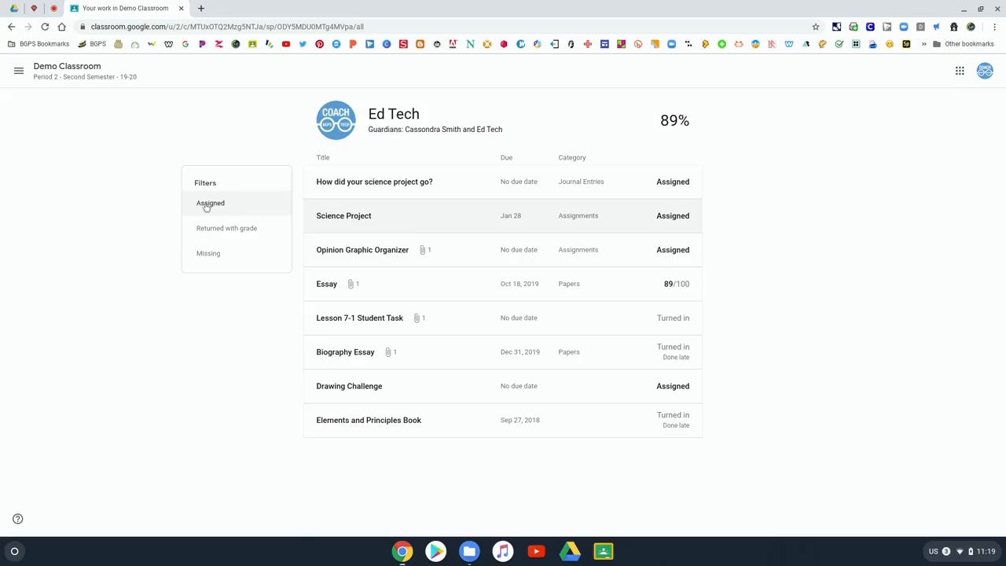
Step: Filter the work by Assigned, Returned with grade and Missing, then bring up the navigation menu
left_click(210, 203)
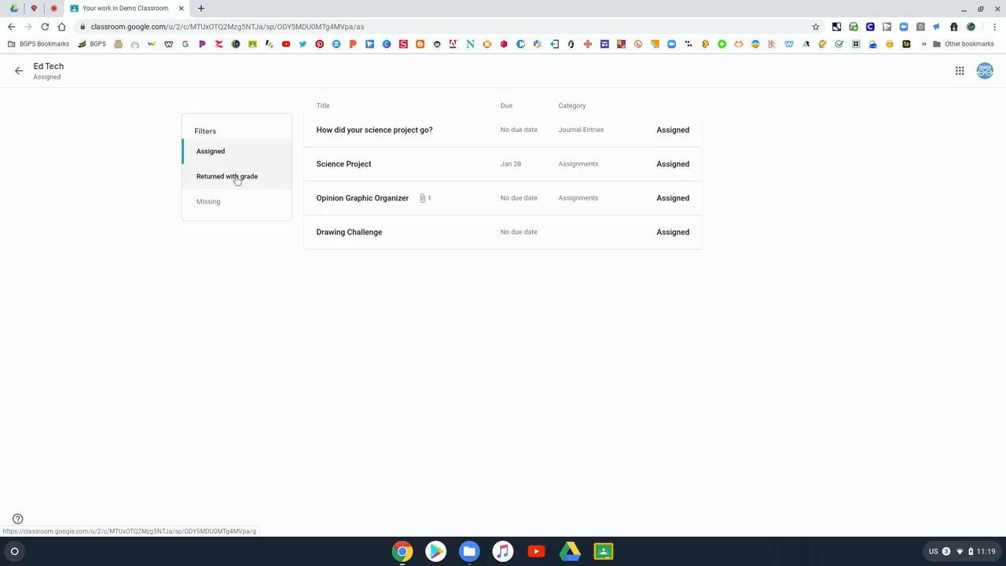
left_click(227, 176)
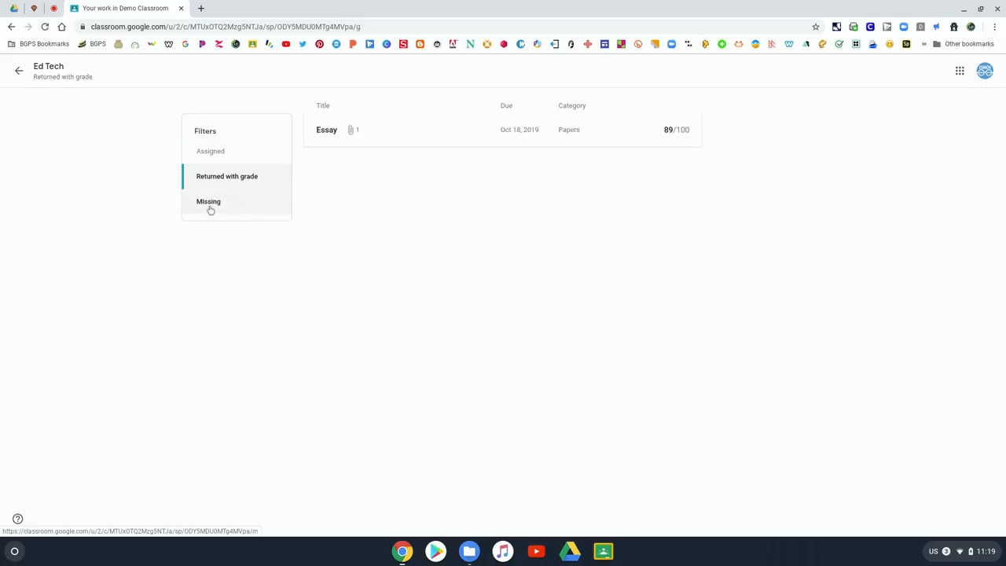
left_click(207, 201)
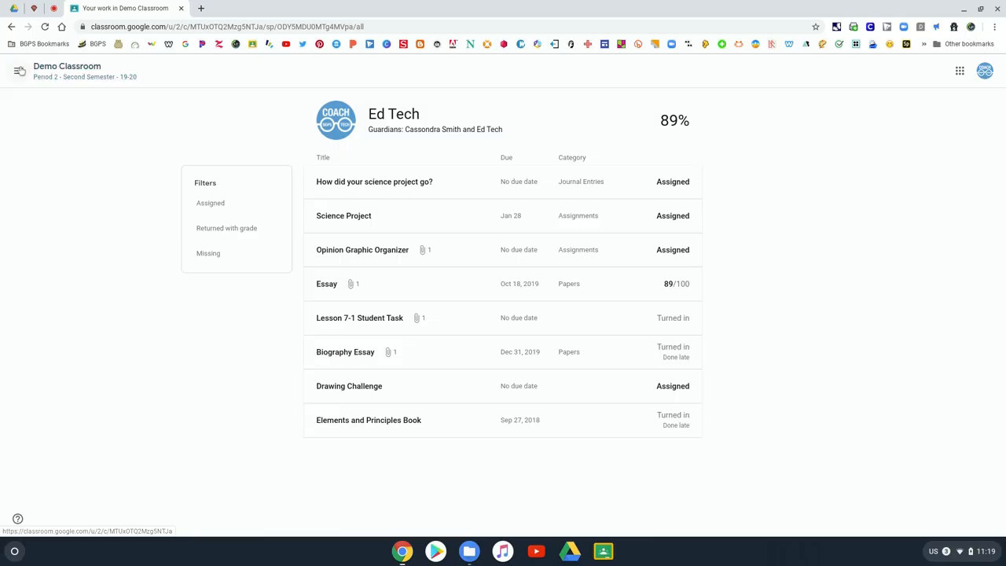
left_click(22, 70)
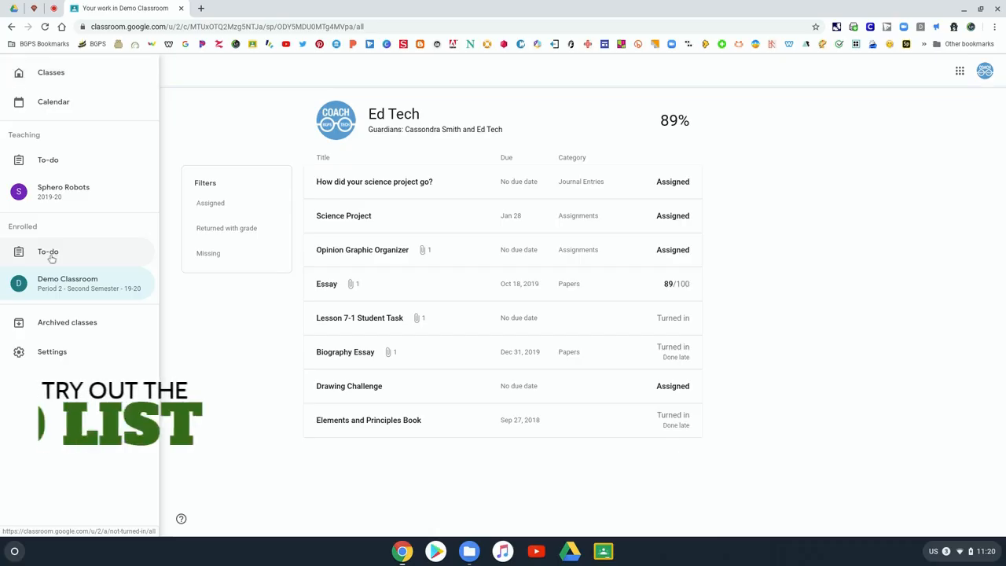
Step: View the To-do list, switch to its Done list, then reopen the navigation menu
left_click(47, 252)
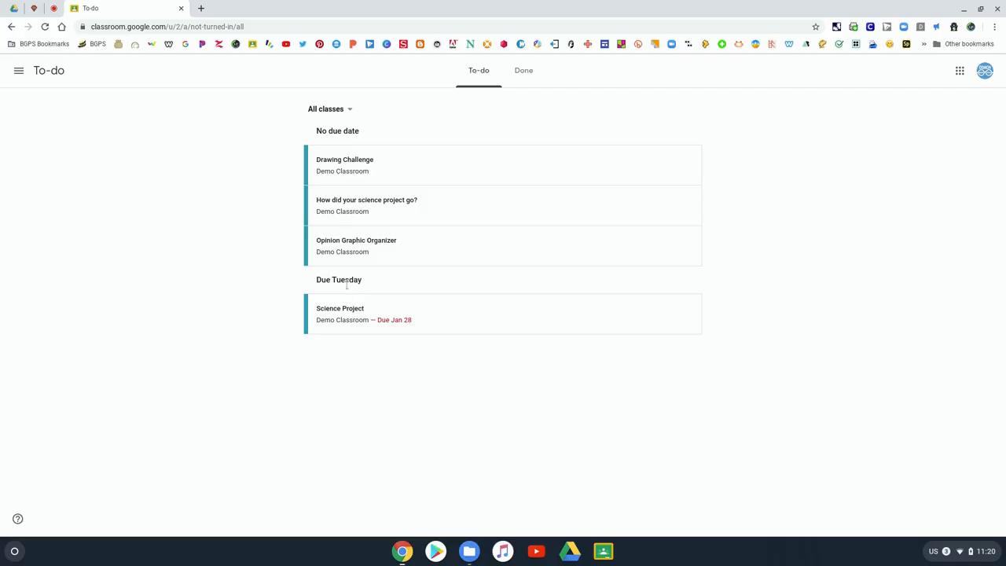
mouse_move(522, 69)
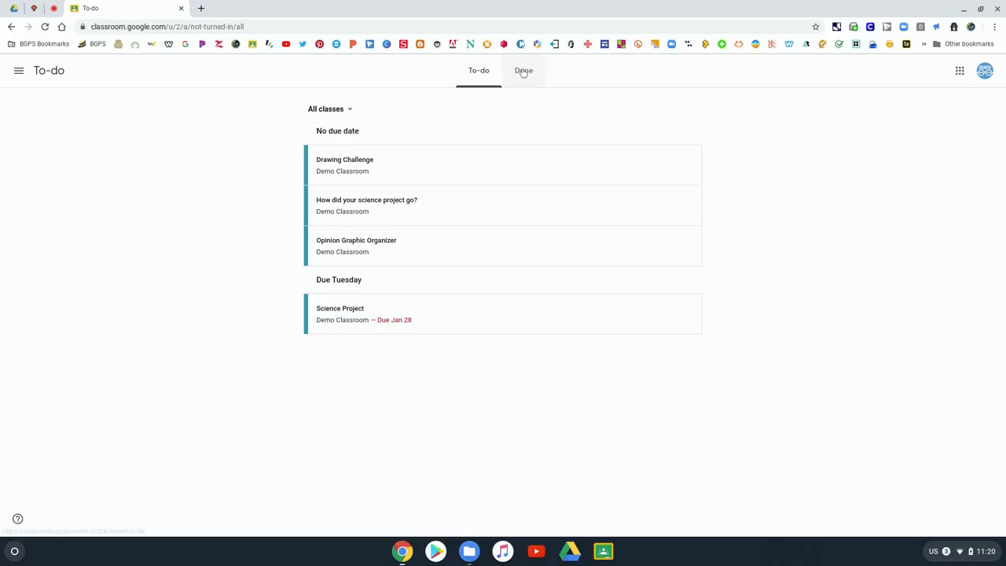
left_click(524, 69)
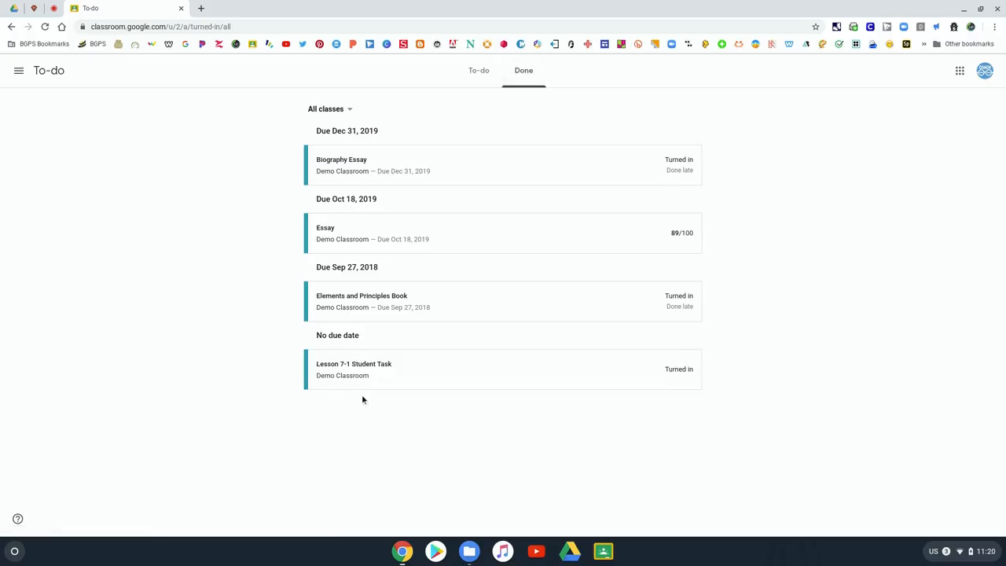
left_click(19, 73)
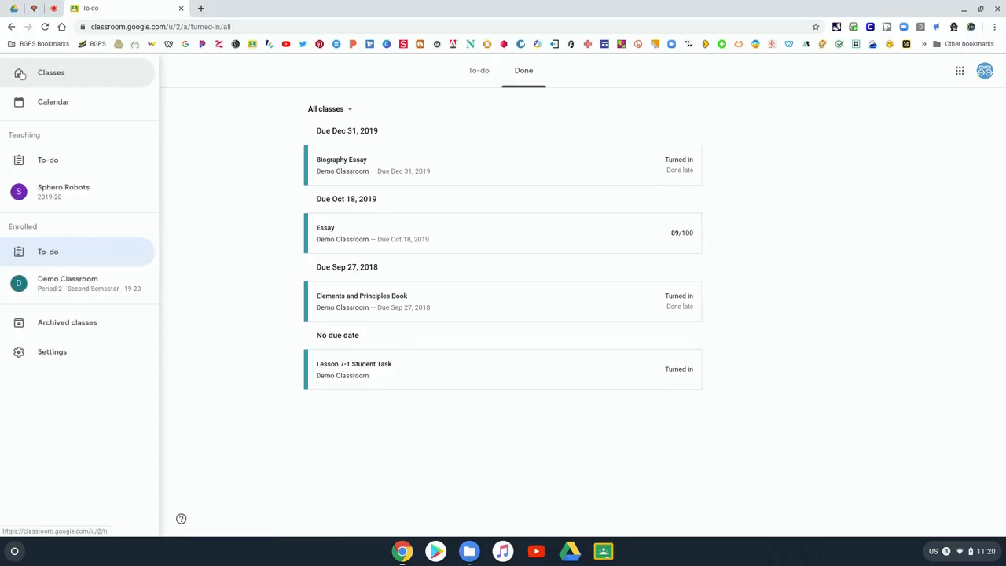
mouse_move(128, 271)
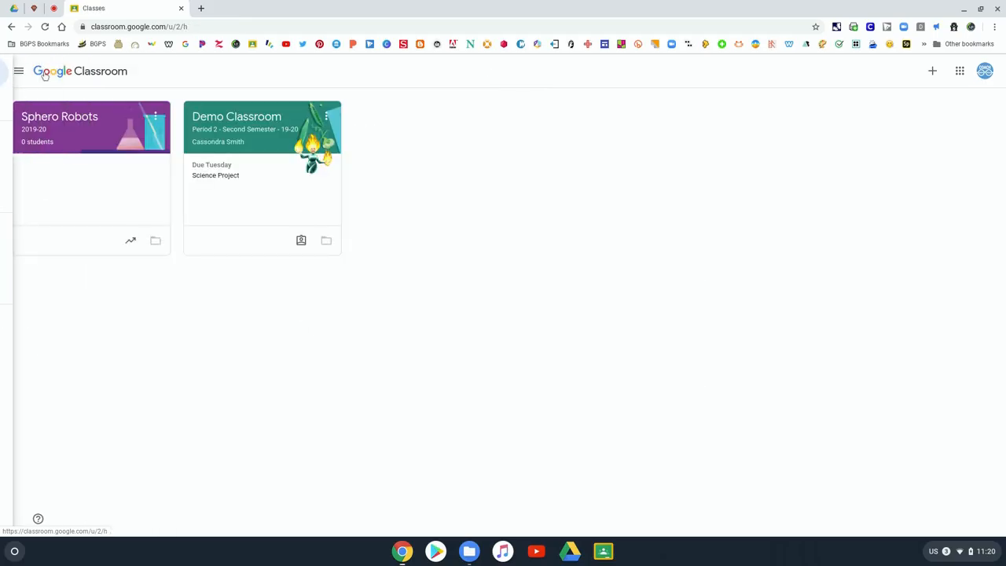
mouse_move(327, 241)
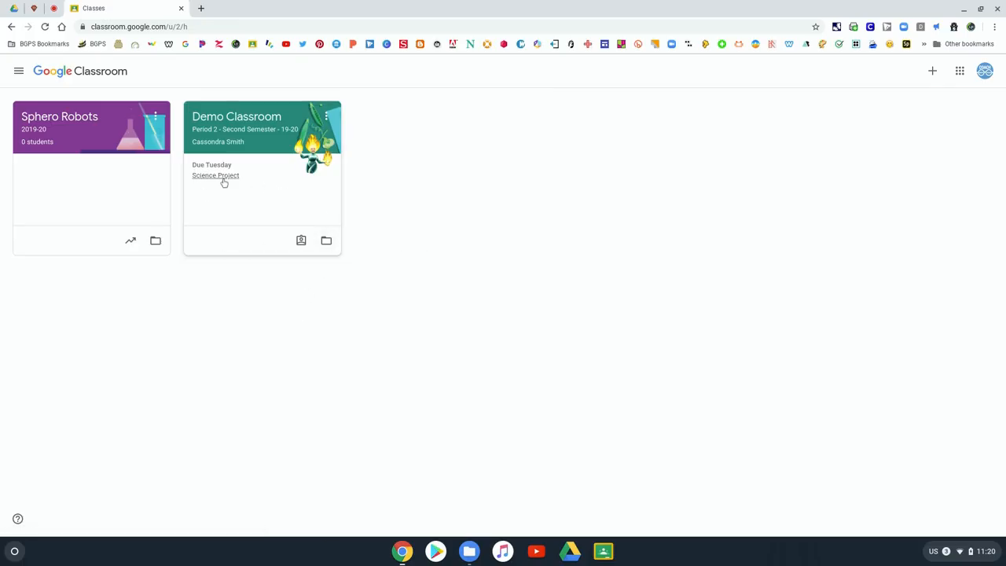
mouse_move(239, 123)
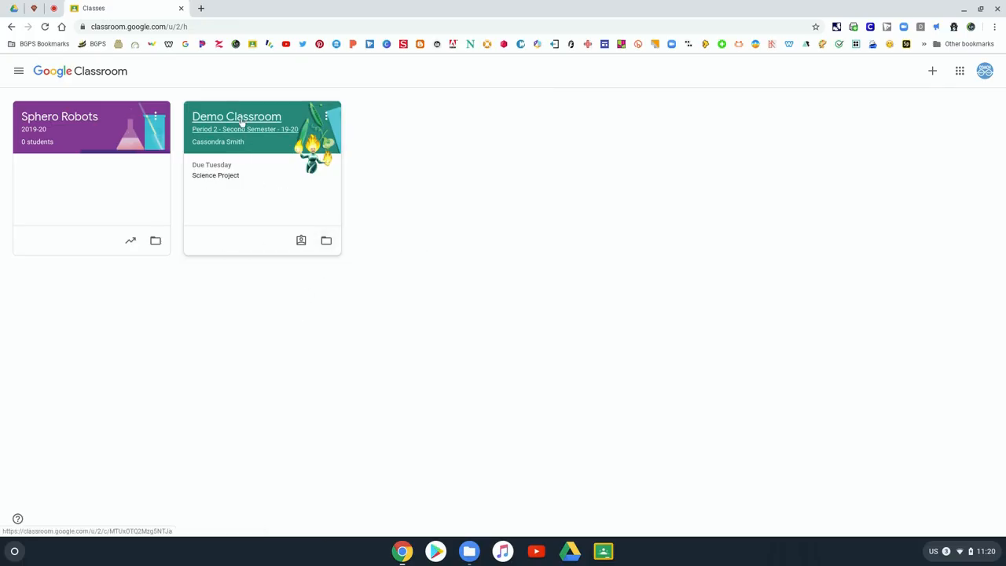
Step: Enter Demo Classroom's Stream page and look over its recent posts and upcoming work
left_click(236, 116)
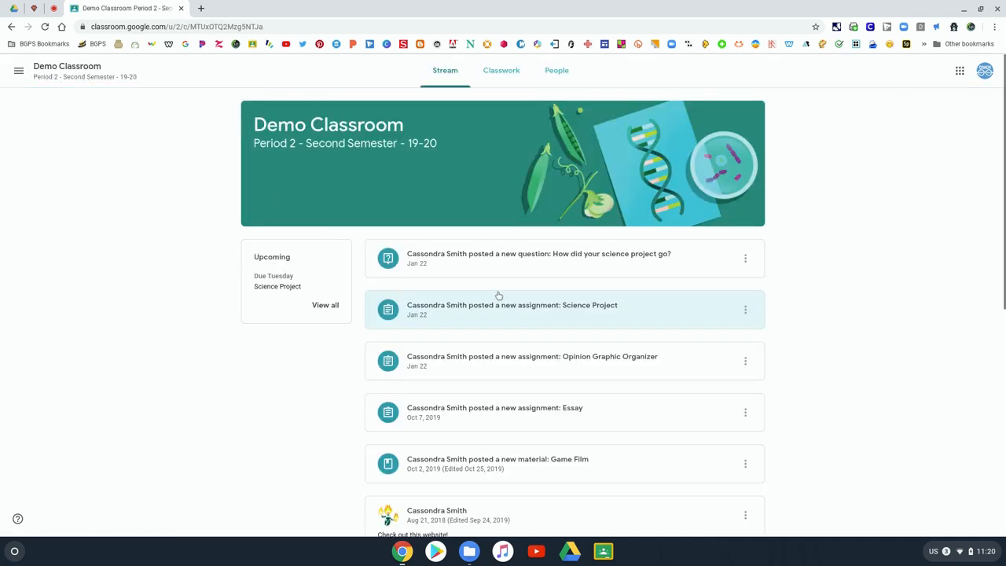
mouse_move(299, 273)
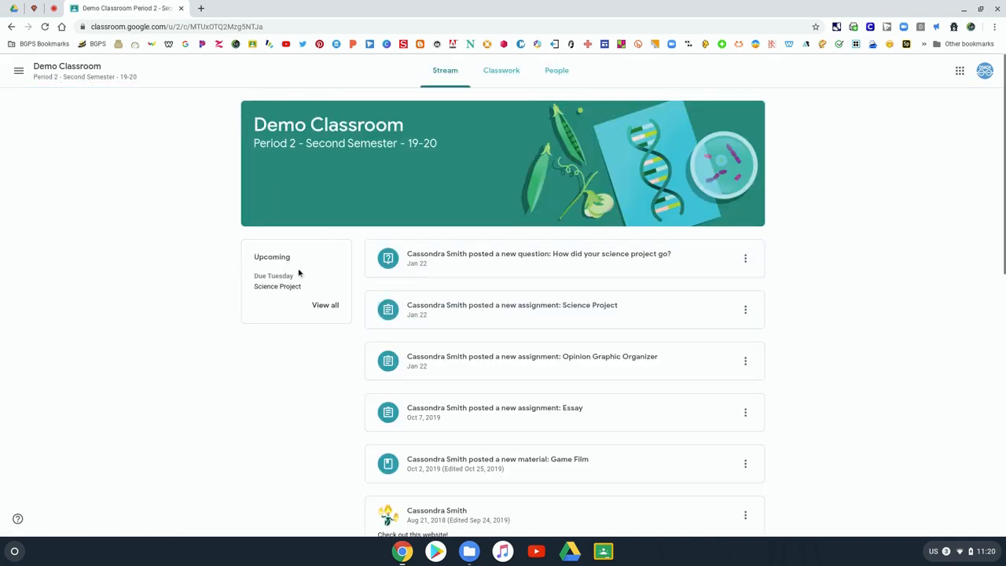
mouse_move(312, 321)
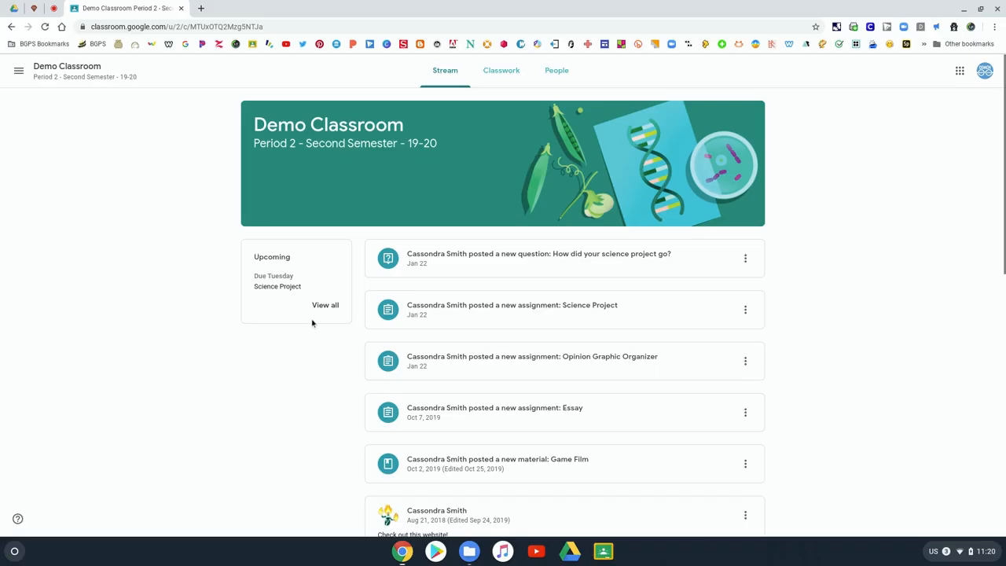
mouse_move(439, 296)
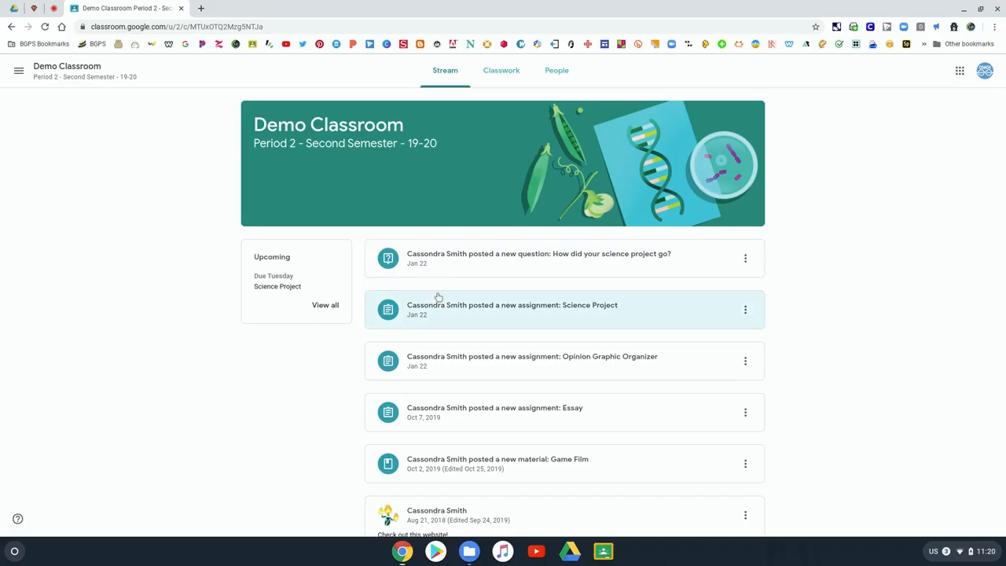
scroll("down", 3)
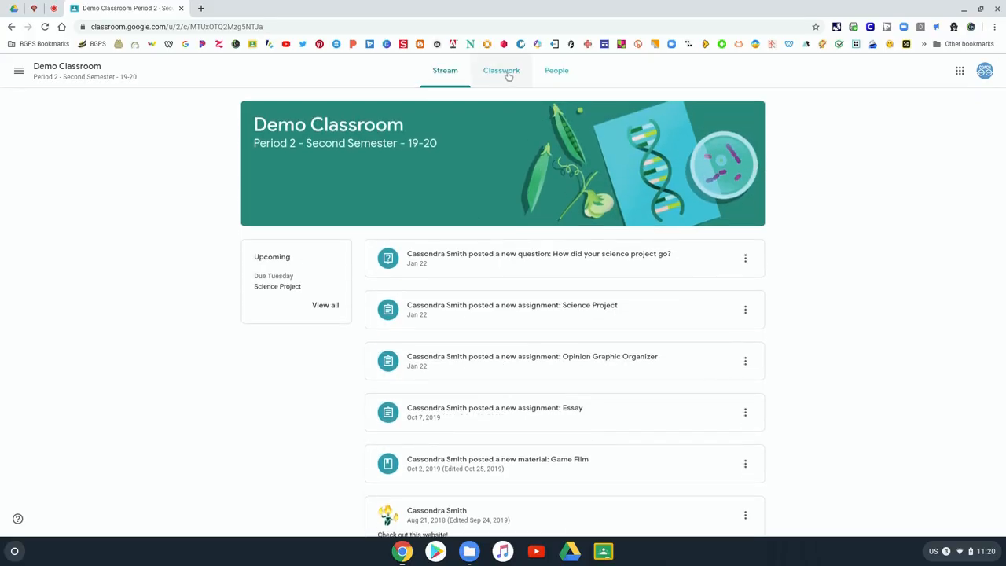
Step: Switch to the Classwork page, glance at the work overview, and return to Classwork
left_click(500, 69)
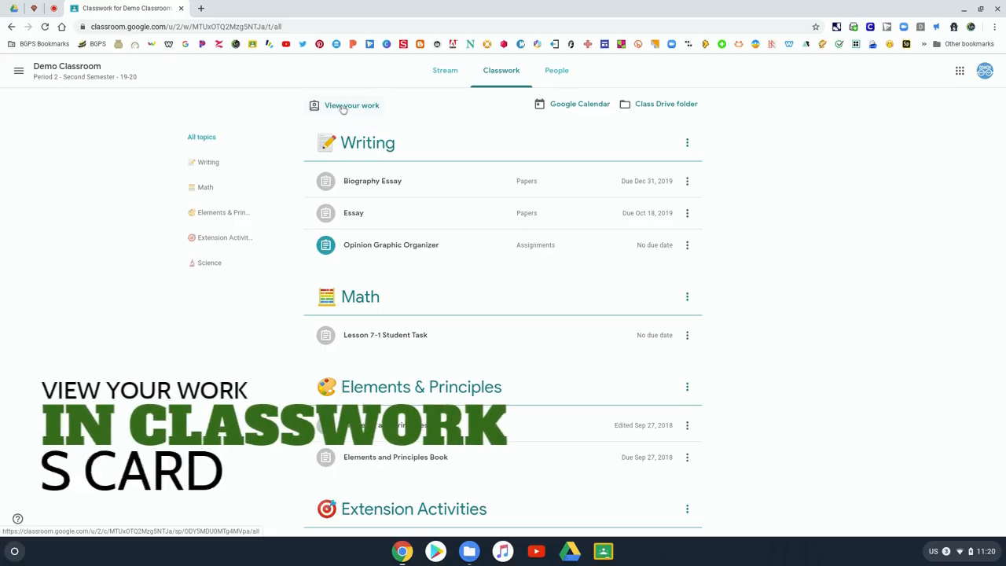
left_click(352, 106)
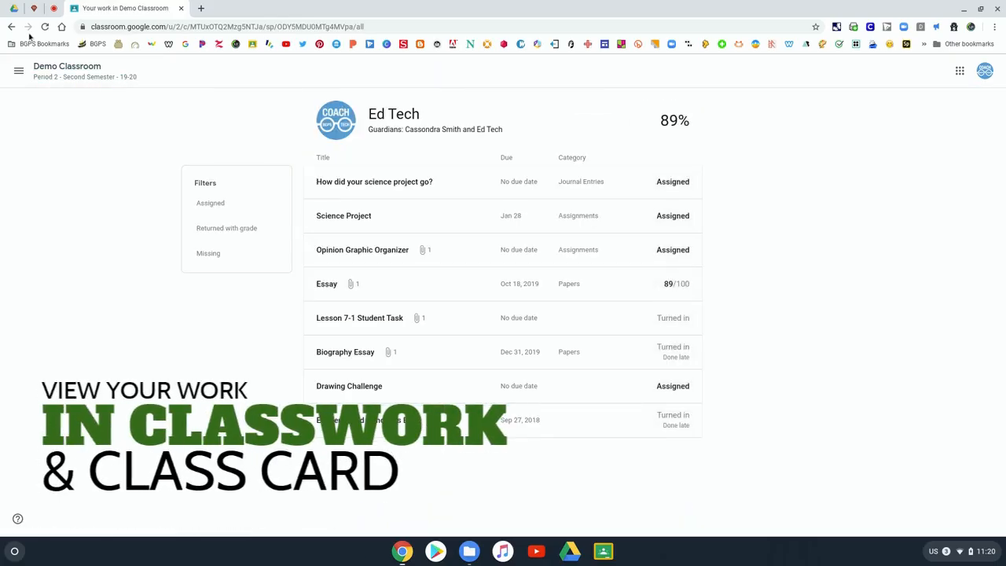
left_click(500, 71)
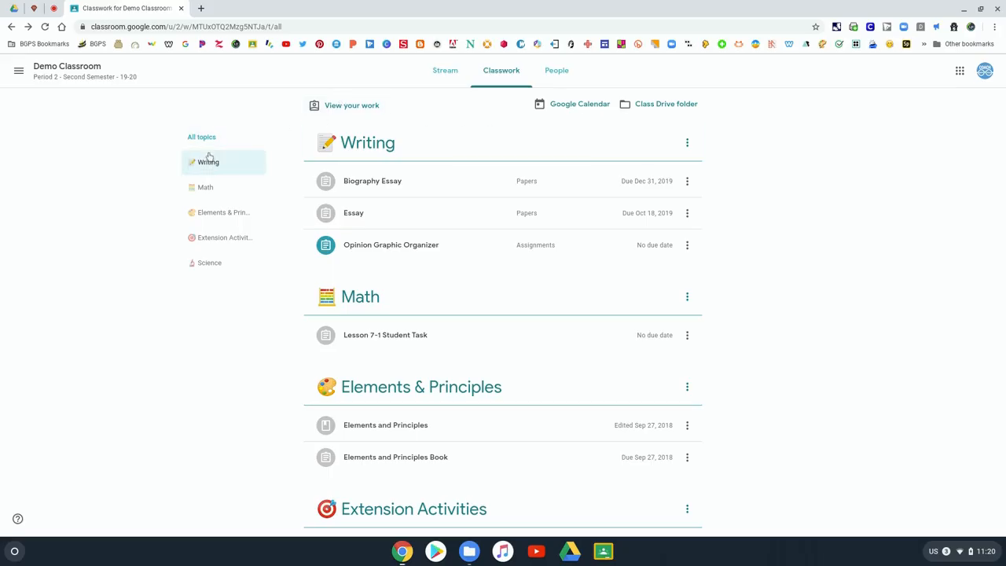
mouse_move(212, 166)
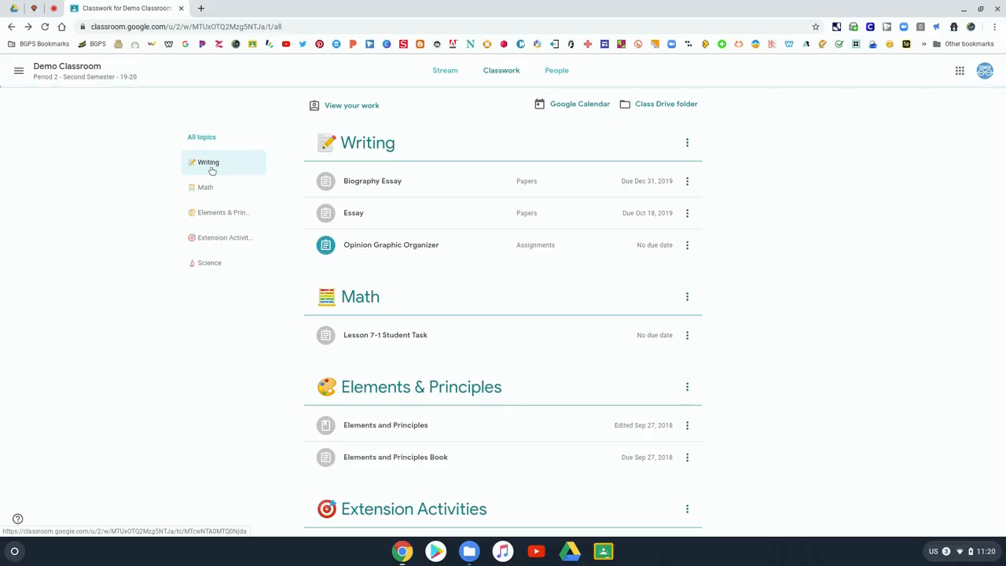
Step: Filter classwork to the Writing topic, then Math, then show all topics again
left_click(208, 162)
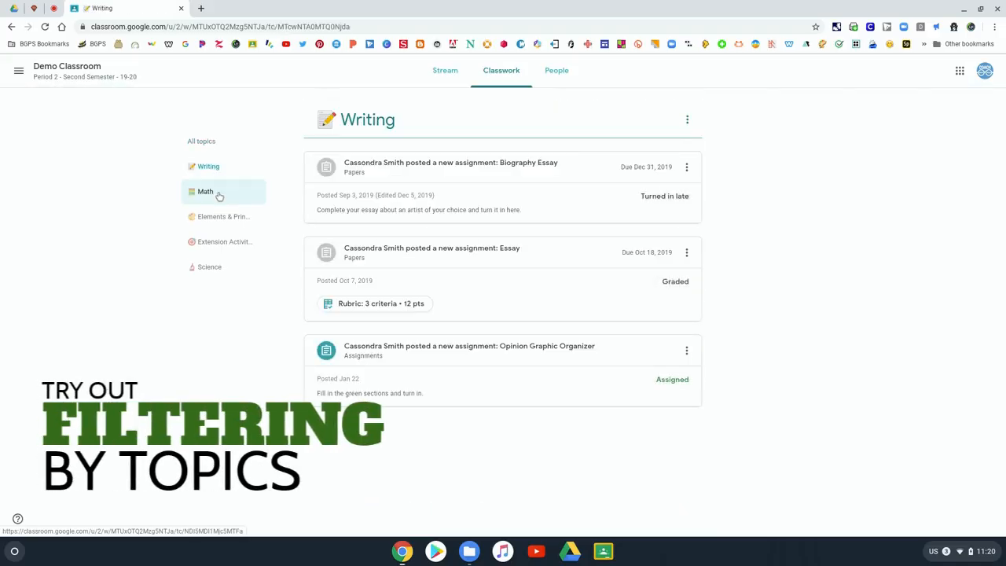
left_click(206, 192)
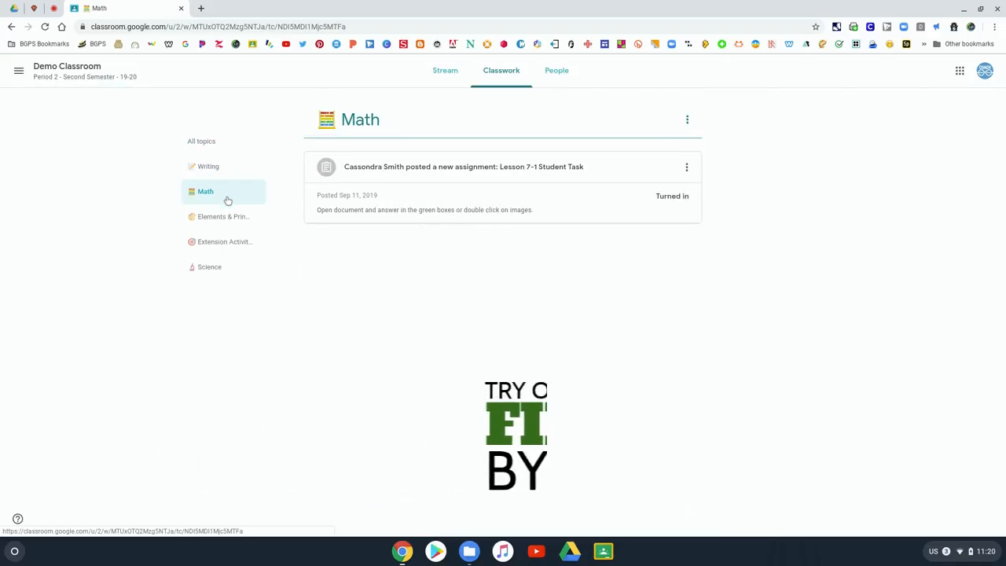
left_click(202, 142)
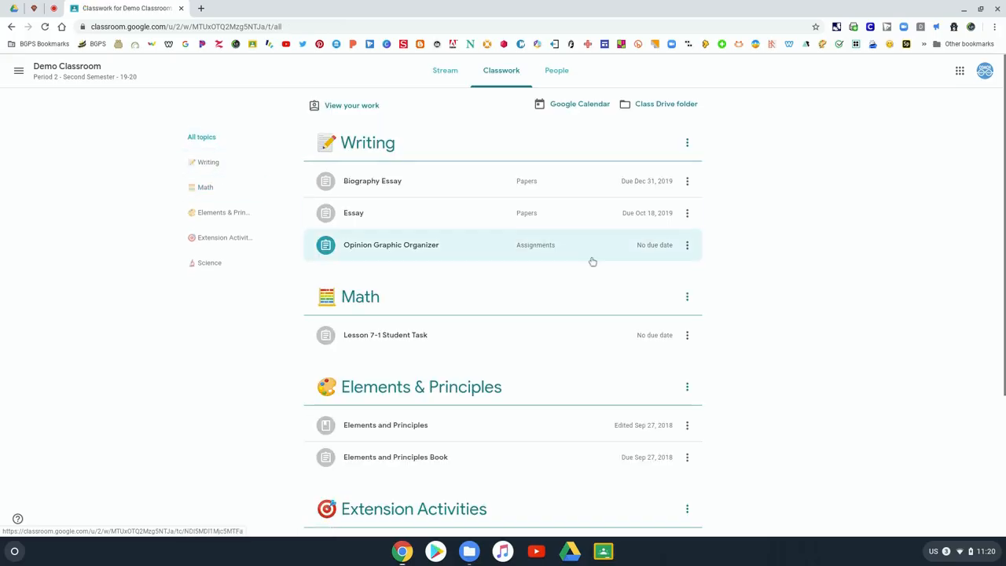
Step: Browse down the classwork and expand the 'How did your science project go?' question
scroll("down", 3)
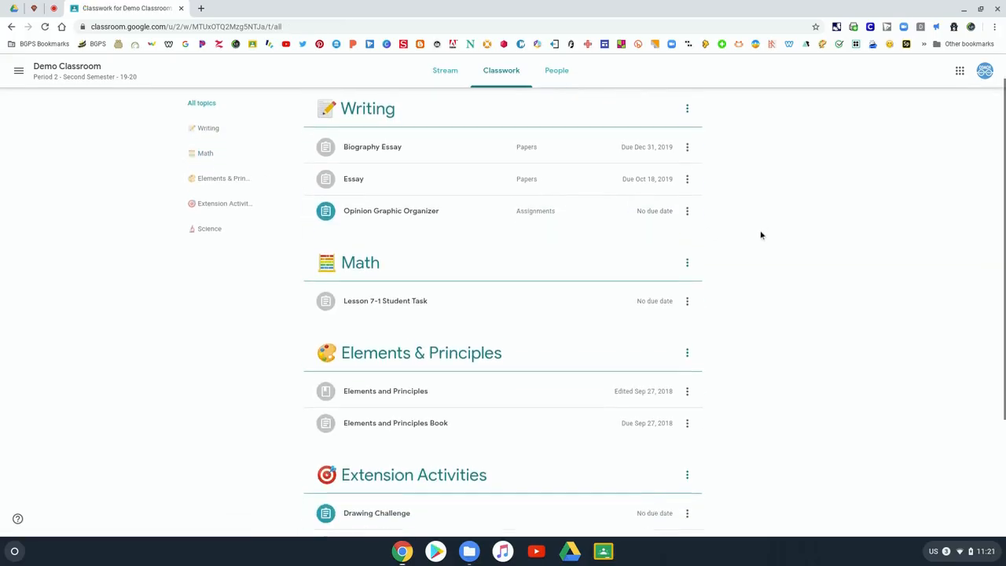
scroll("down", 3)
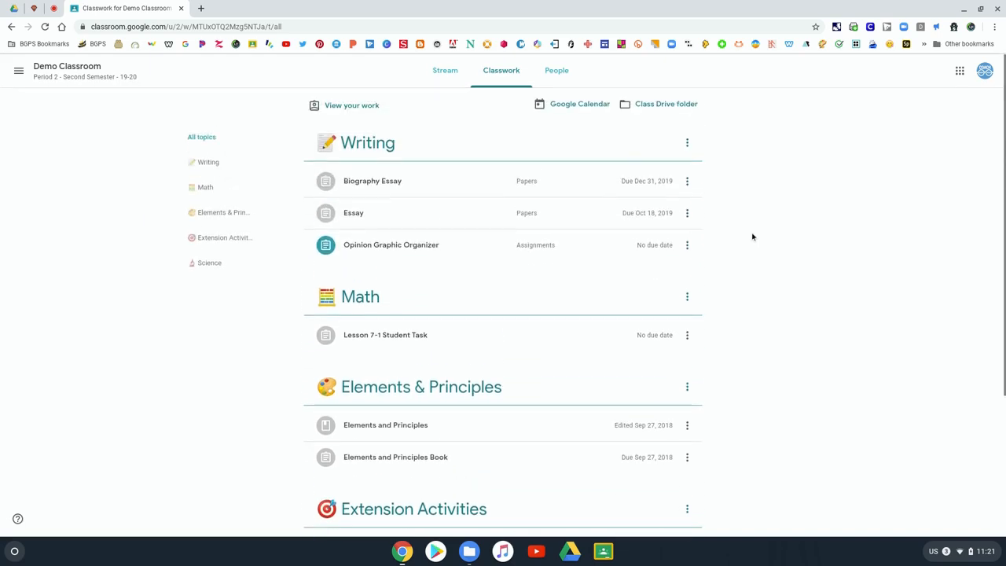
mouse_move(354, 181)
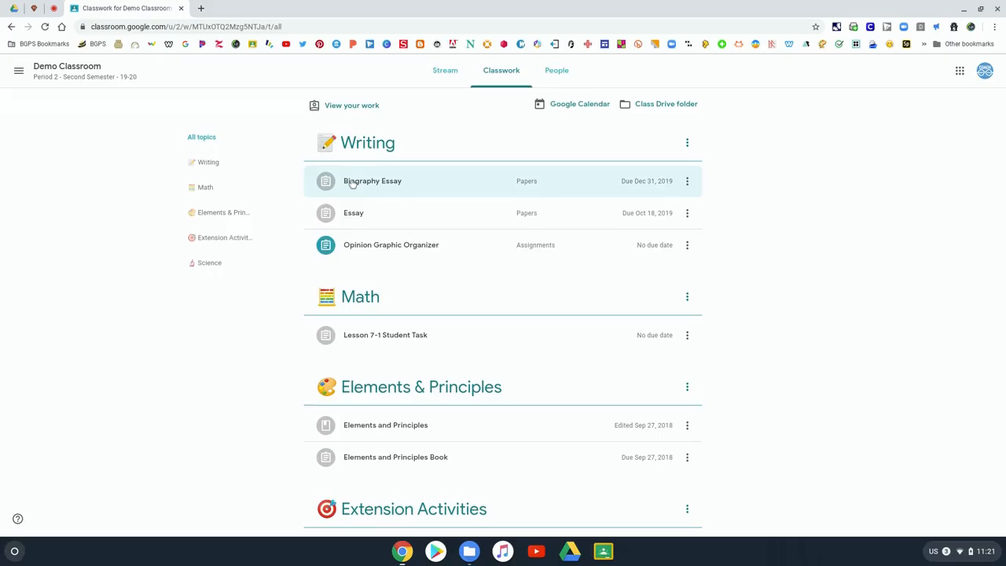
mouse_move(418, 255)
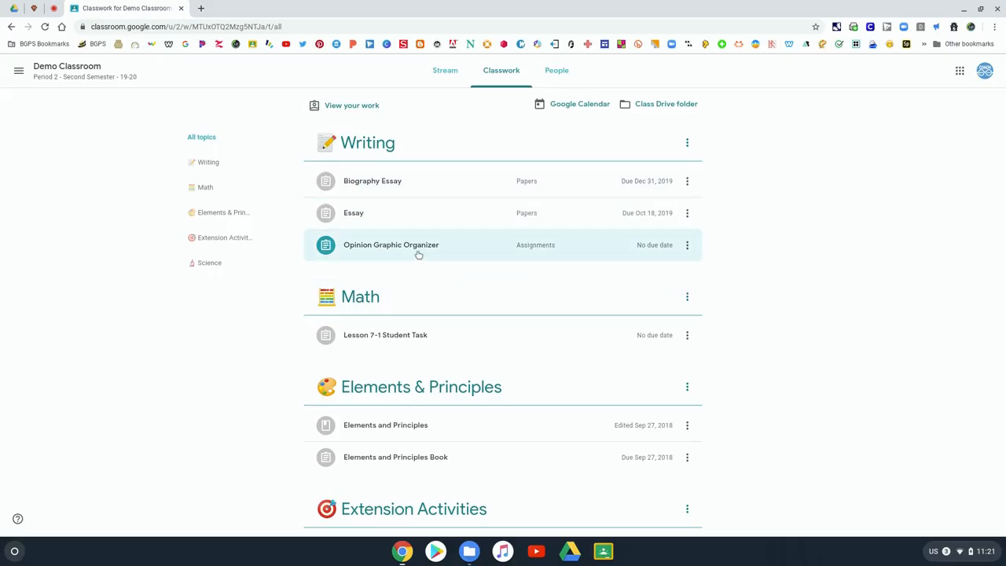
mouse_move(393, 283)
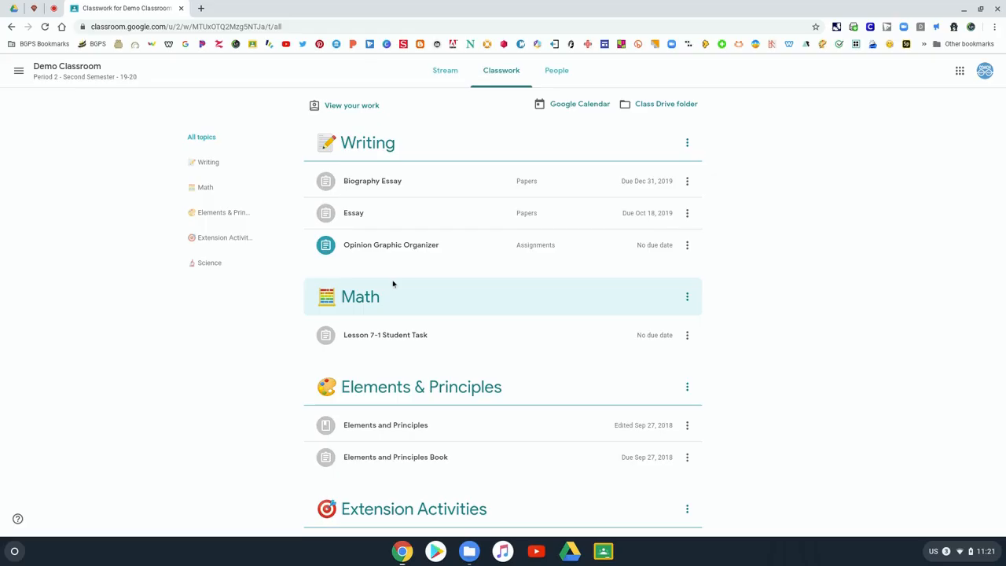
scroll("down", 3)
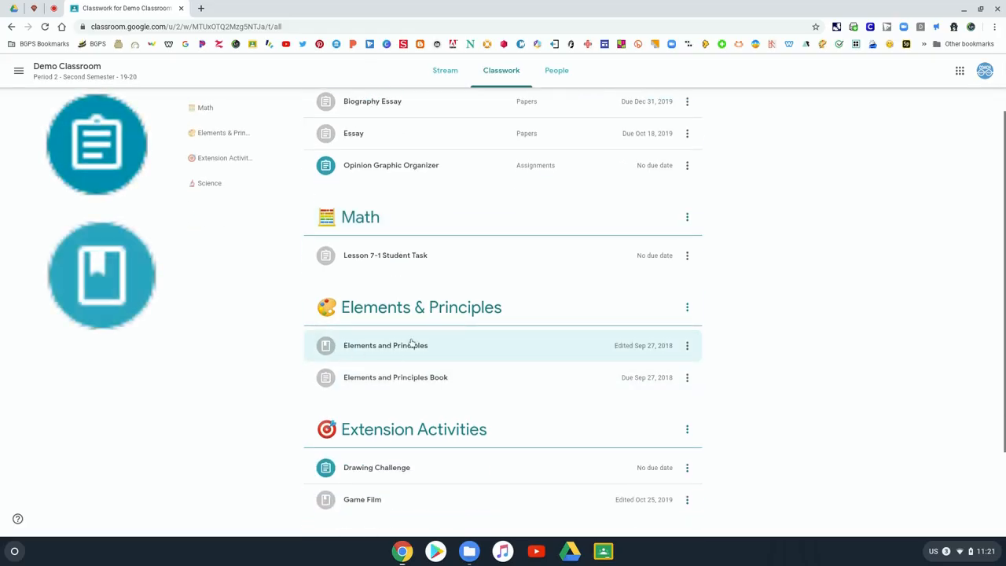
scroll("down", 3)
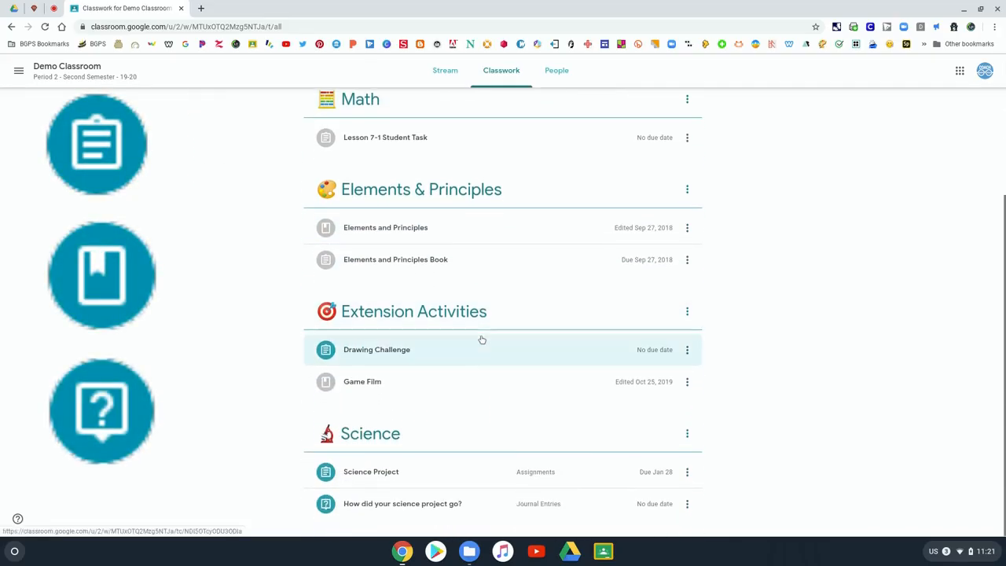
mouse_move(322, 518)
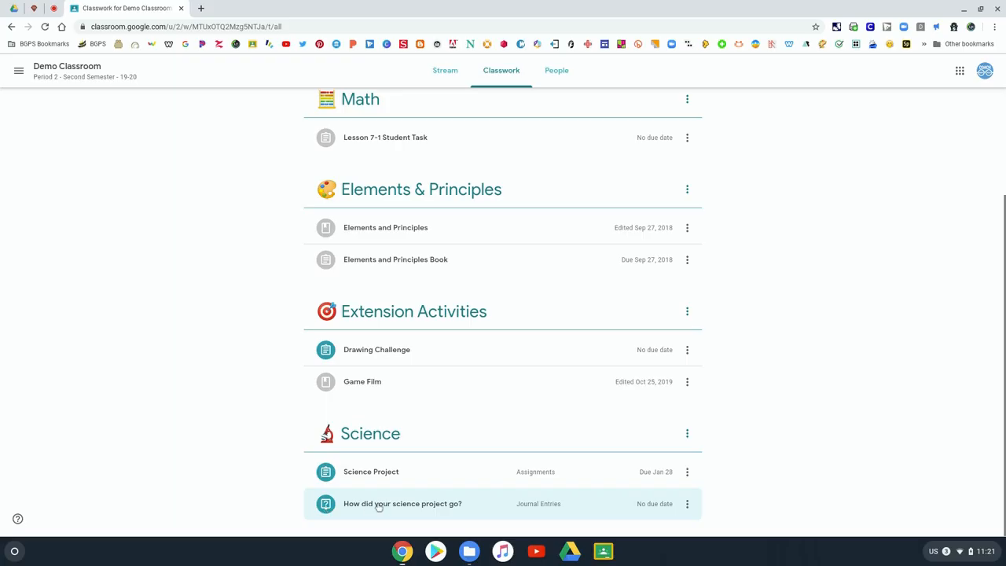
left_click(379, 504)
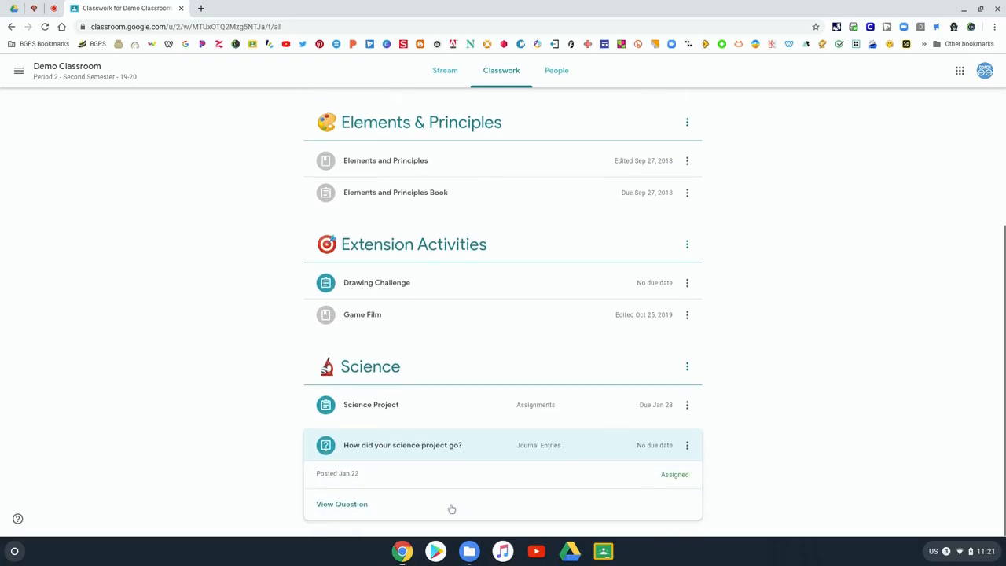
Step: View the science project question and write the answer 'My project went well.'
left_click(341, 503)
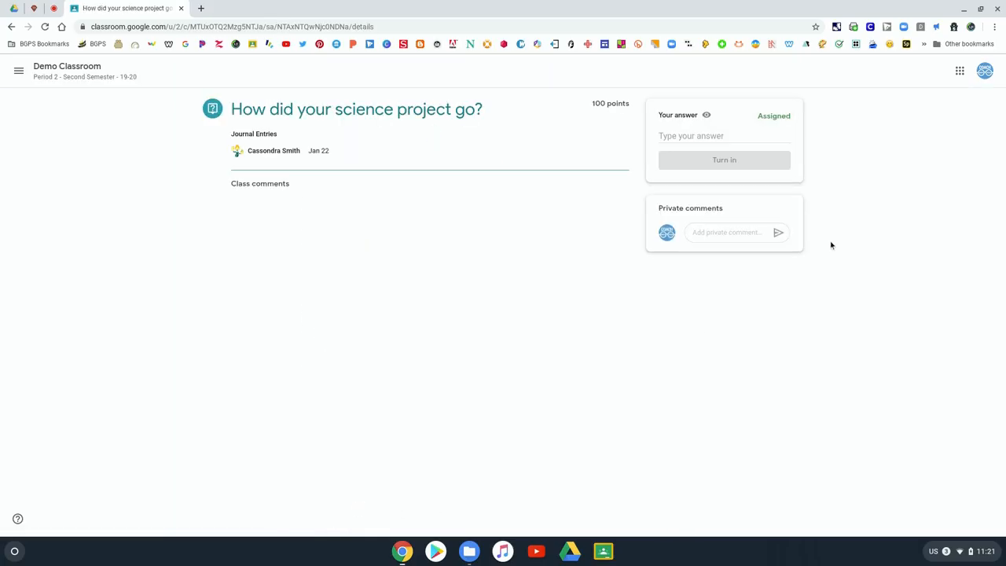
mouse_move(708, 145)
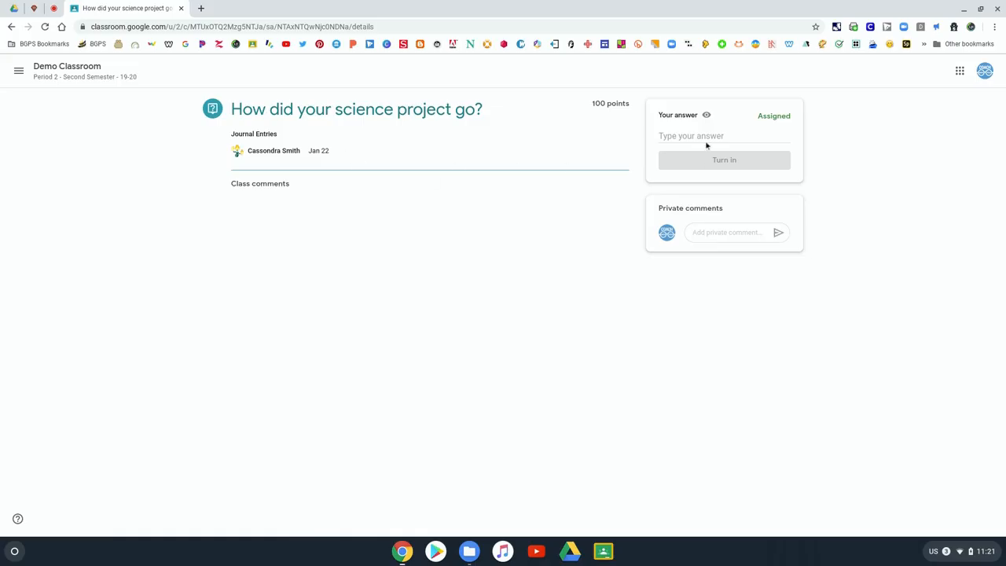
type("M")
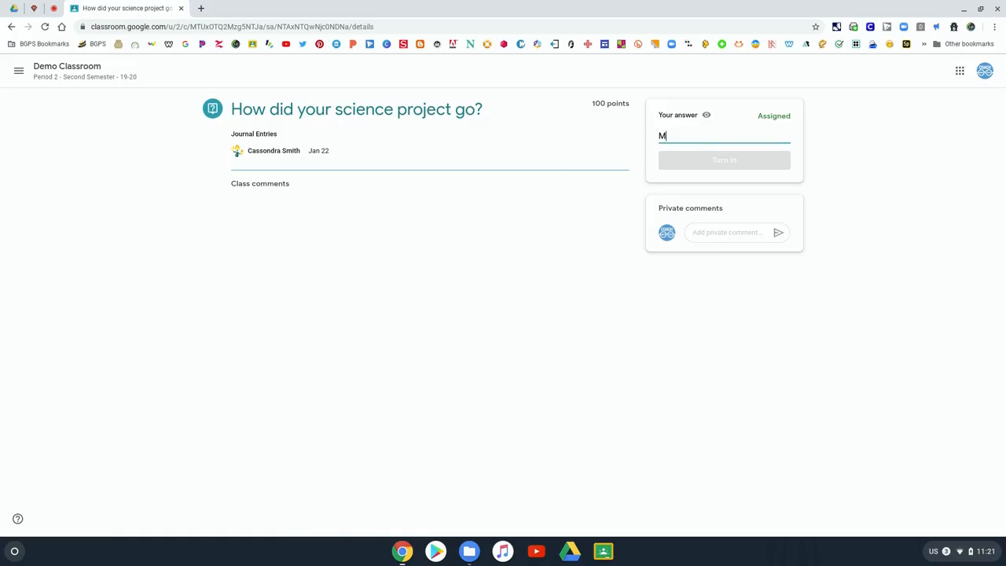
type("y project")
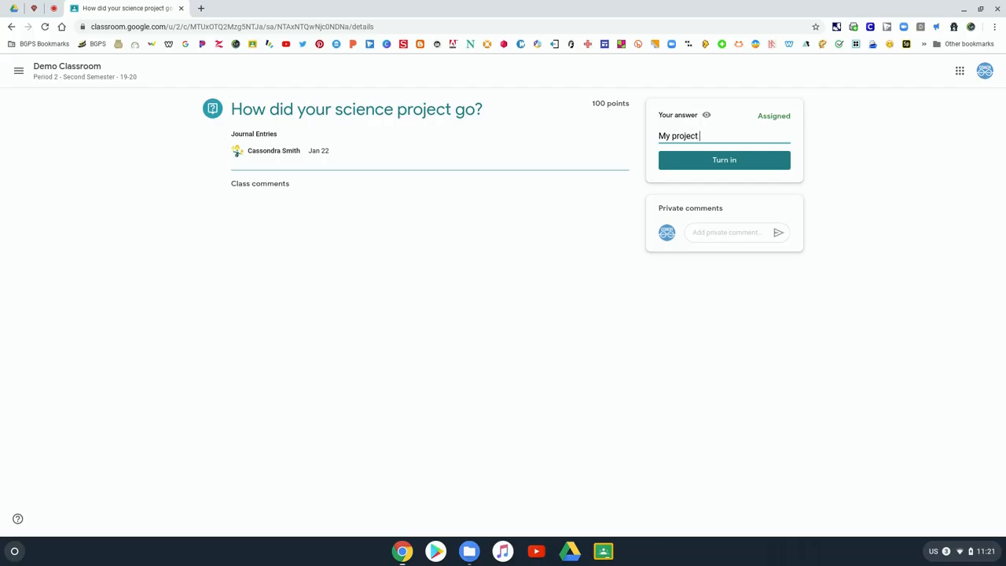
type("went well.")
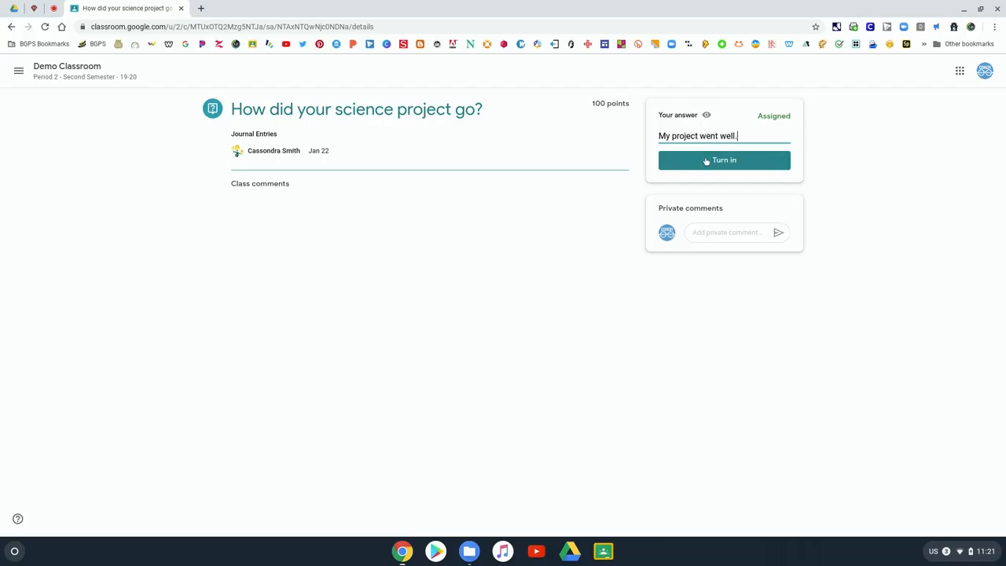
Step: Turn in the answer and confirm so the question shows as Turned in
left_click(723, 161)
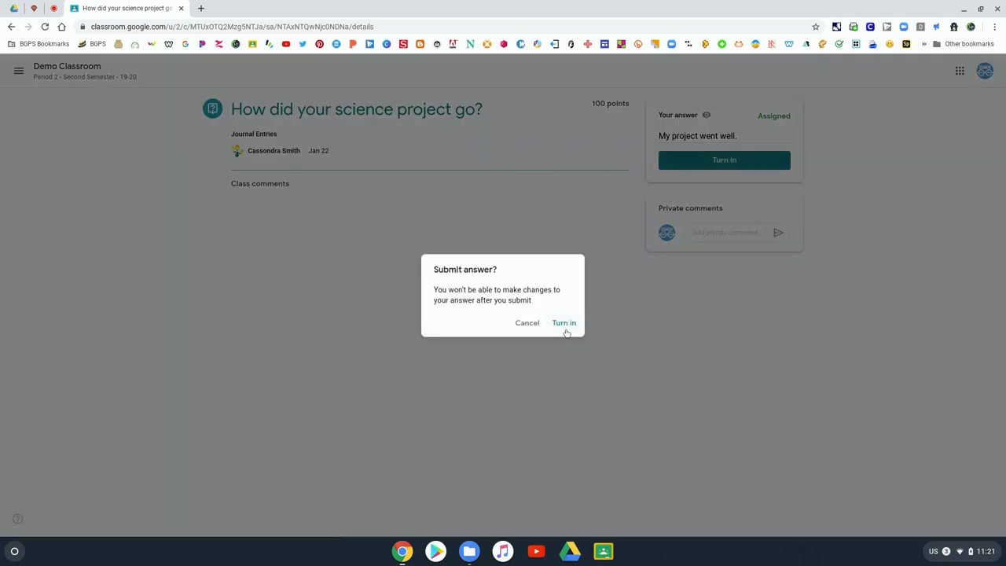
left_click(563, 322)
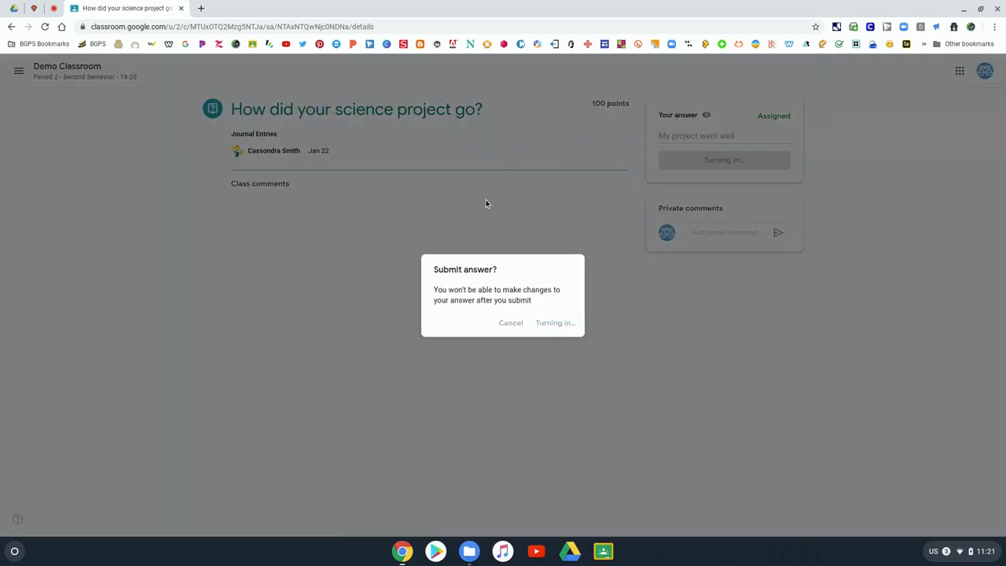
left_click(557, 324)
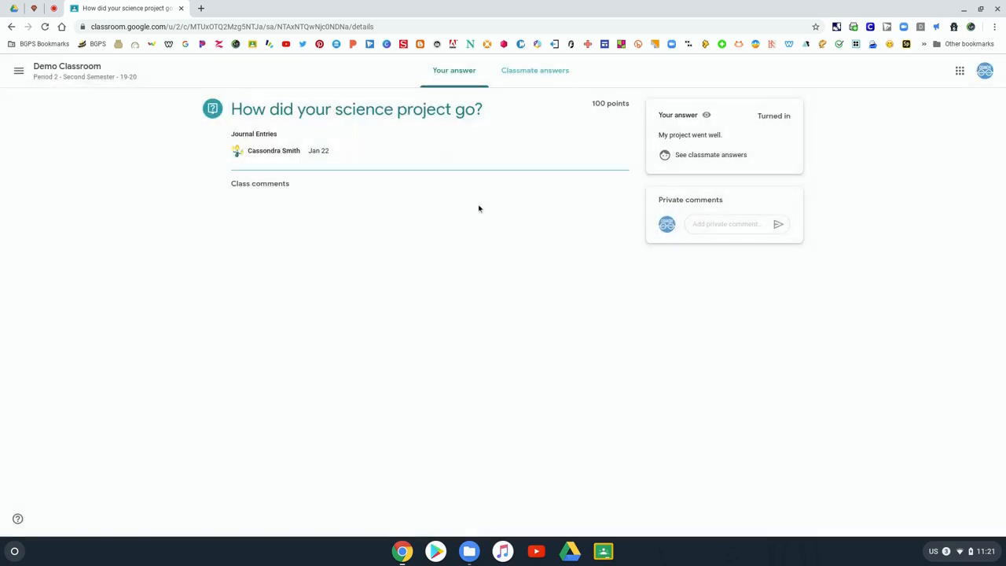
mouse_move(492, 161)
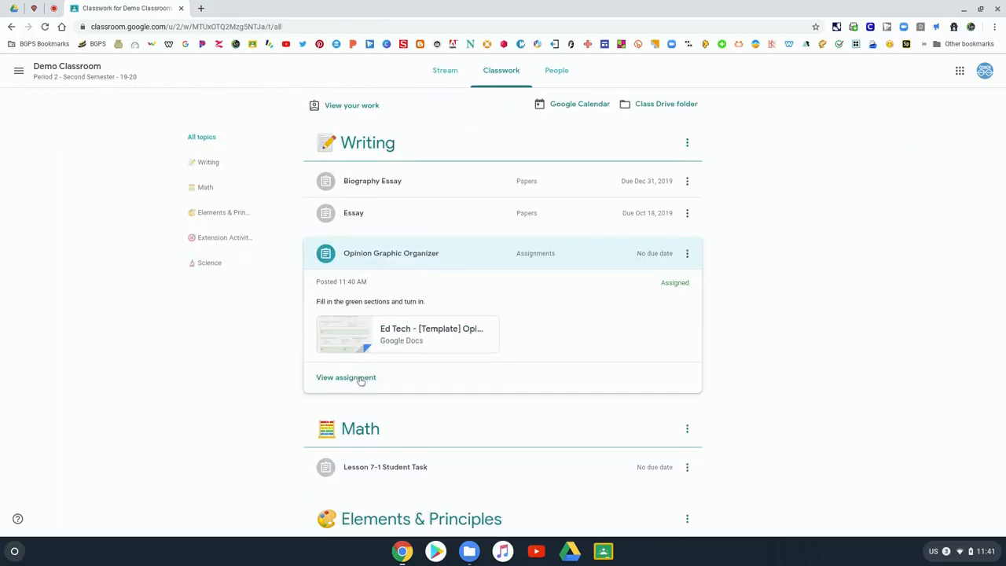
Step: Expand the Opinion Graphic Organizer assignment to see its attached Google Doc
left_click(346, 378)
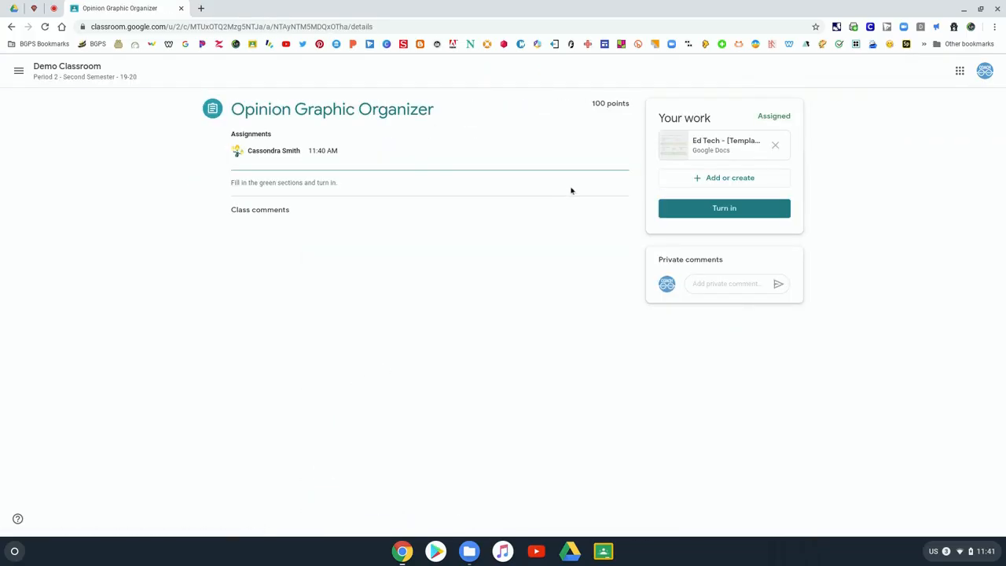
mouse_move(715, 145)
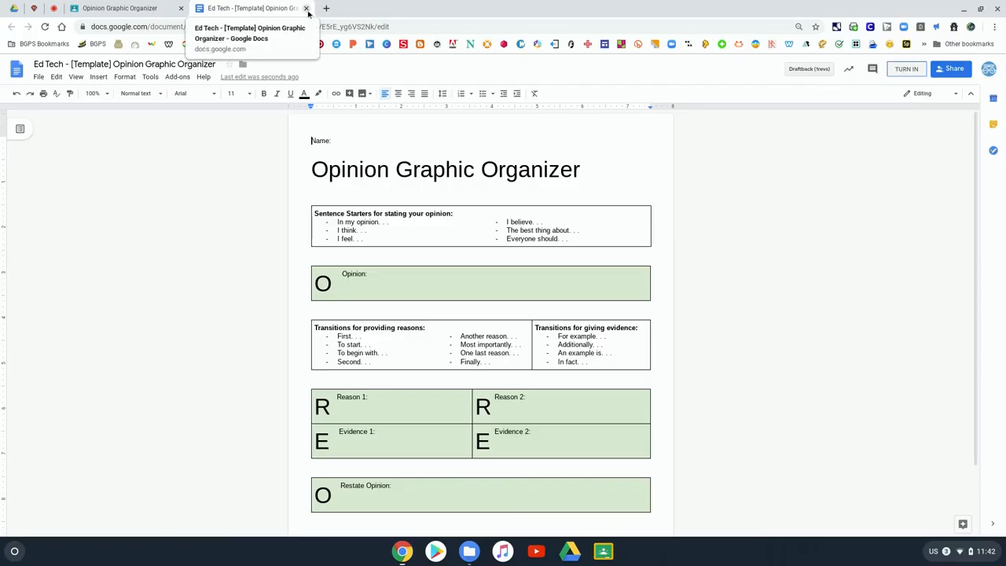
Step: Return to the Classroom assignment page from the template document's browser tab
left_click(119, 7)
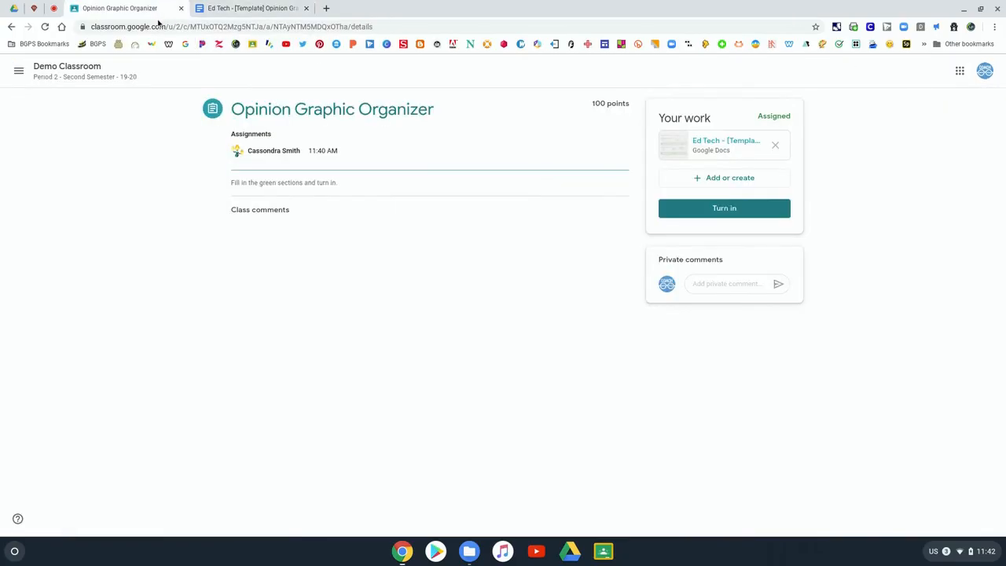
mouse_move(469, 178)
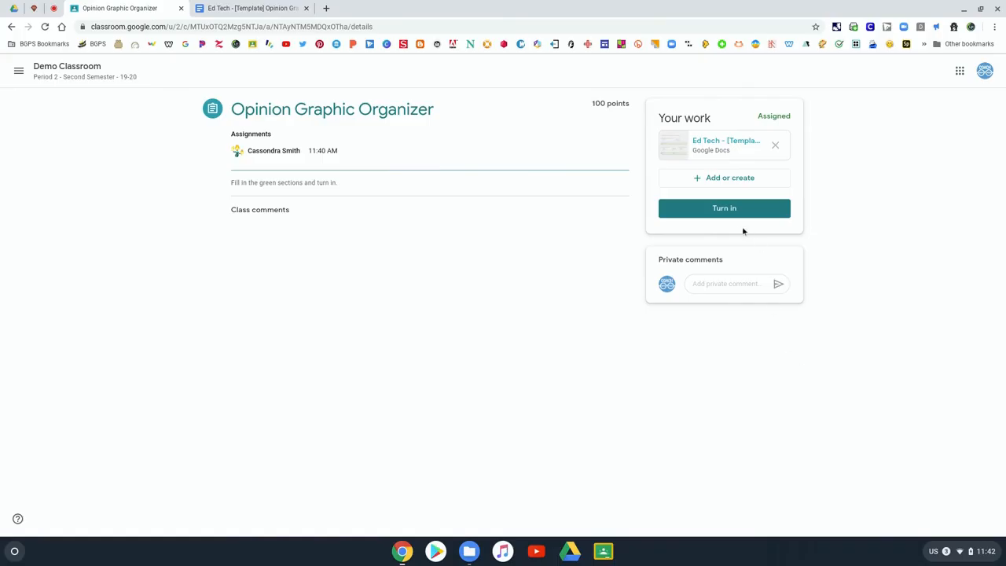
mouse_move(740, 213)
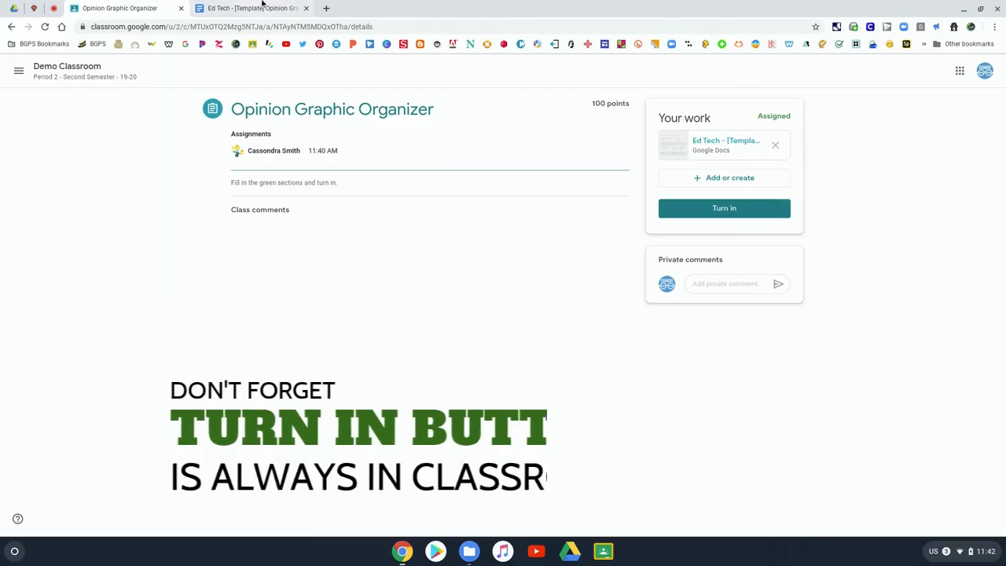
mouse_move(268, 8)
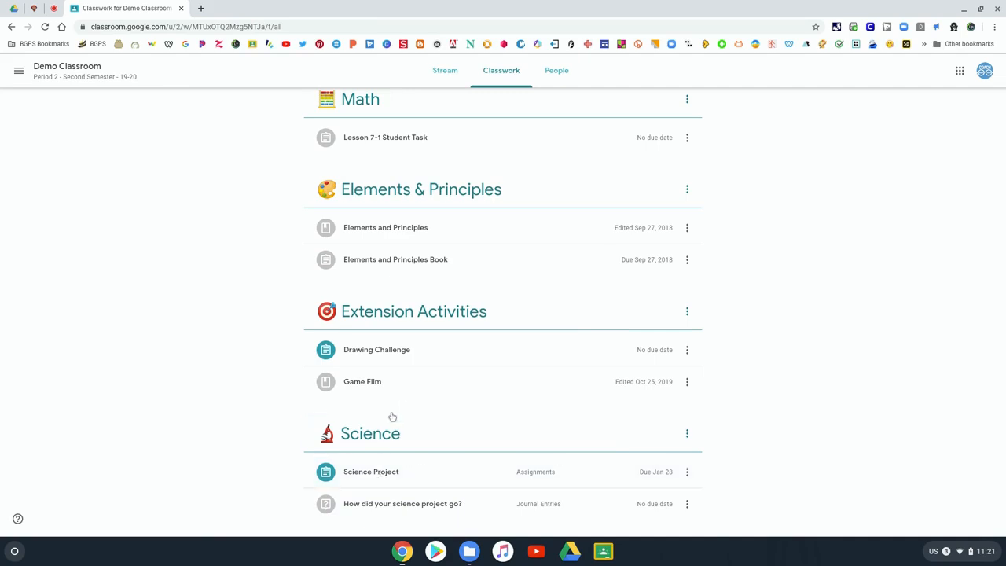
Step: Expand the Science Project in the list and view the full assignment
left_click(371, 472)
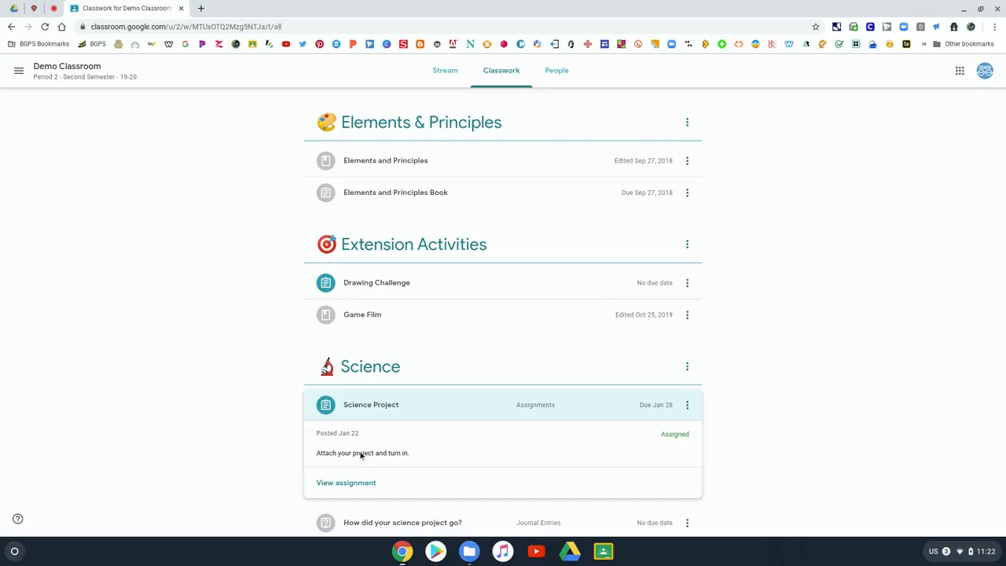
left_click(346, 483)
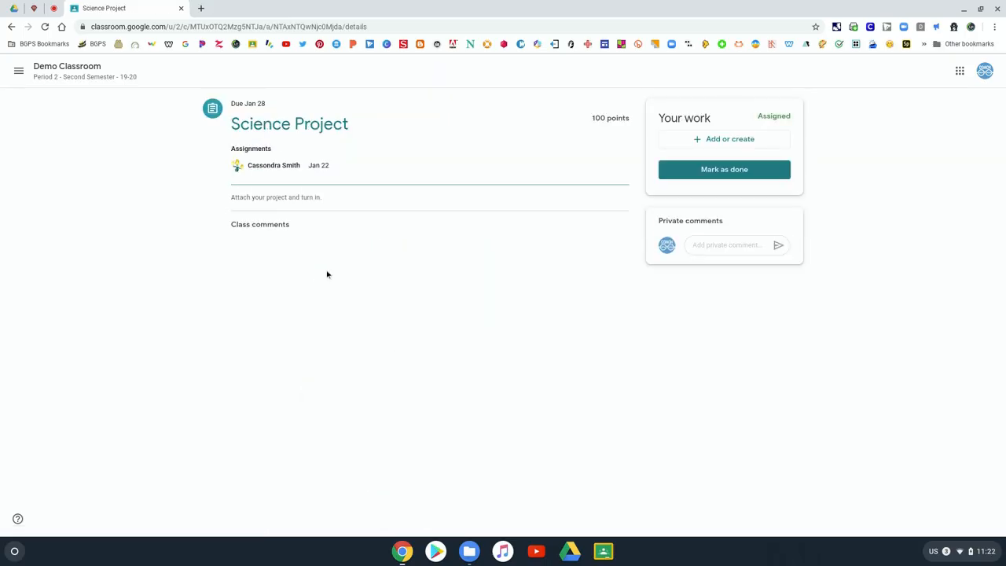
mouse_move(334, 283)
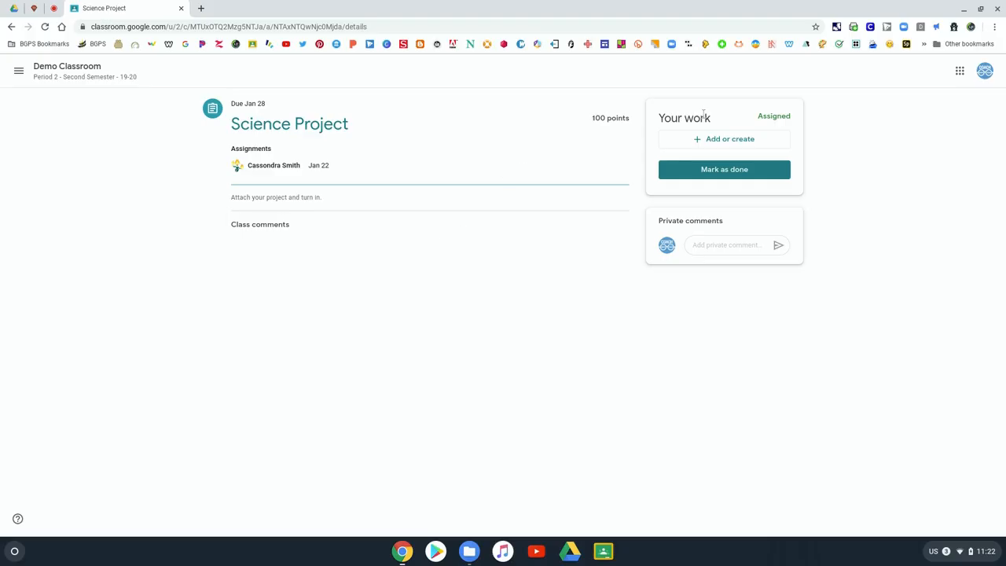
mouse_move(739, 145)
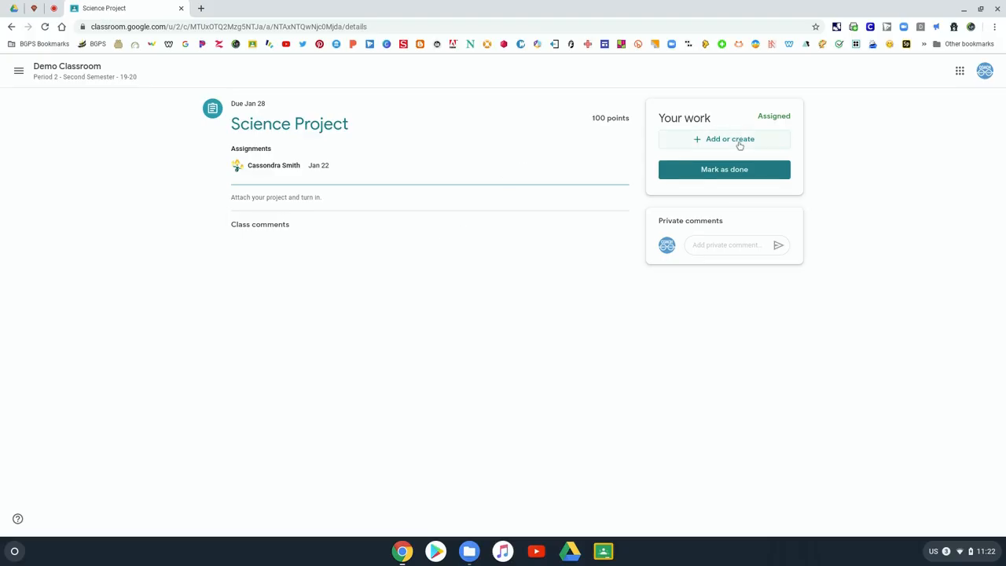
mouse_move(664, 137)
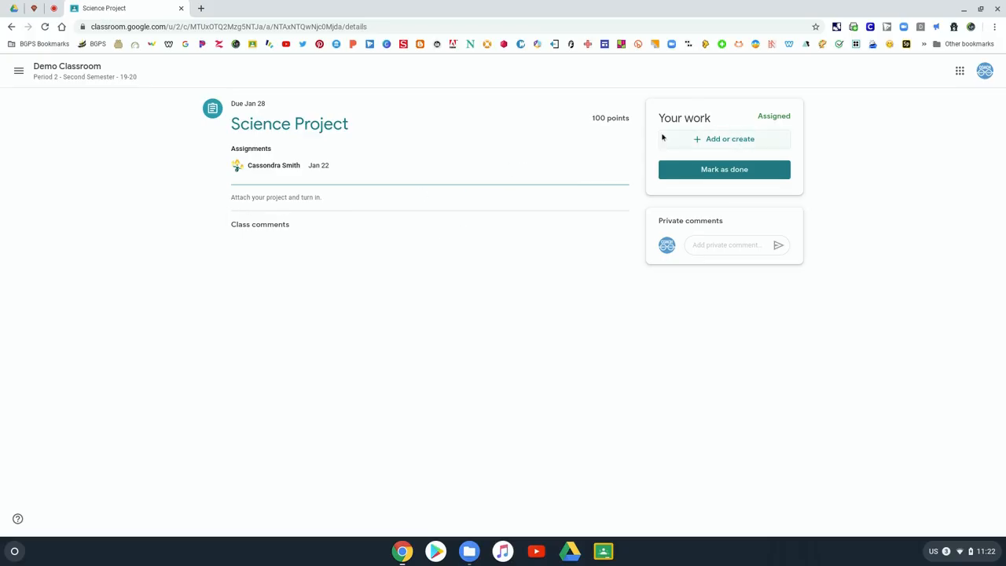
Step: Attach the Ed Tech template Google Doc from Drive's Recent files to the Science Project
left_click(723, 138)
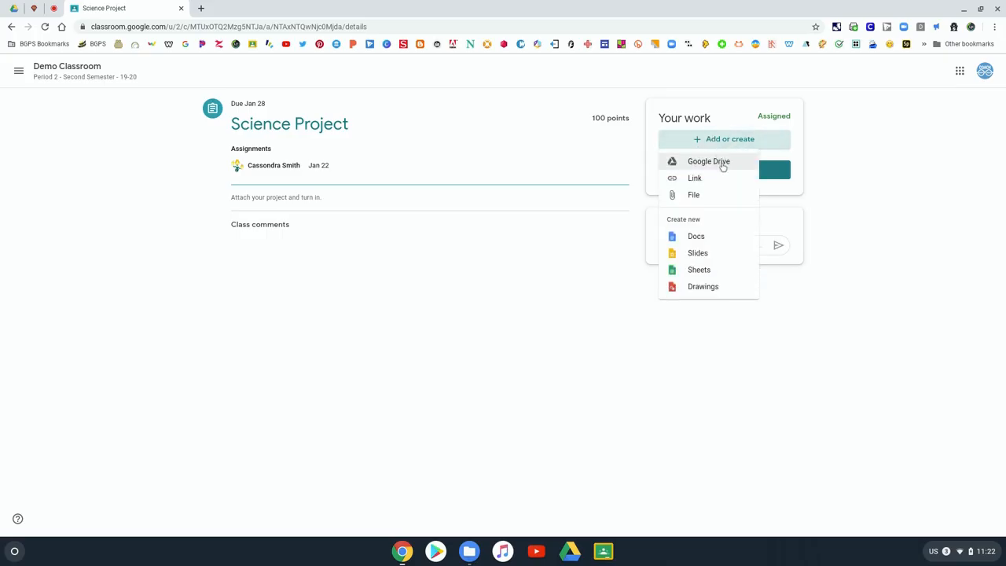
left_click(708, 160)
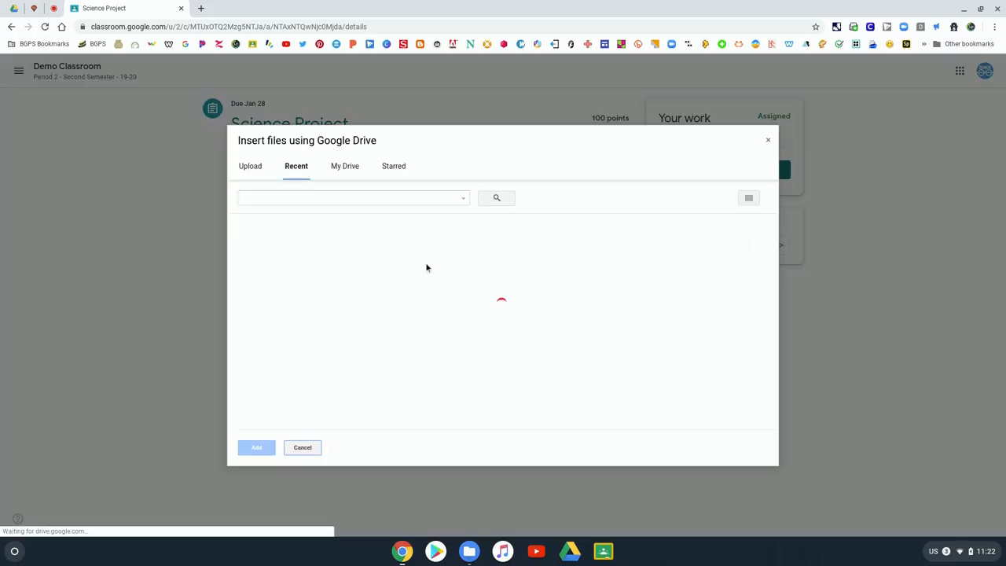
mouse_move(444, 258)
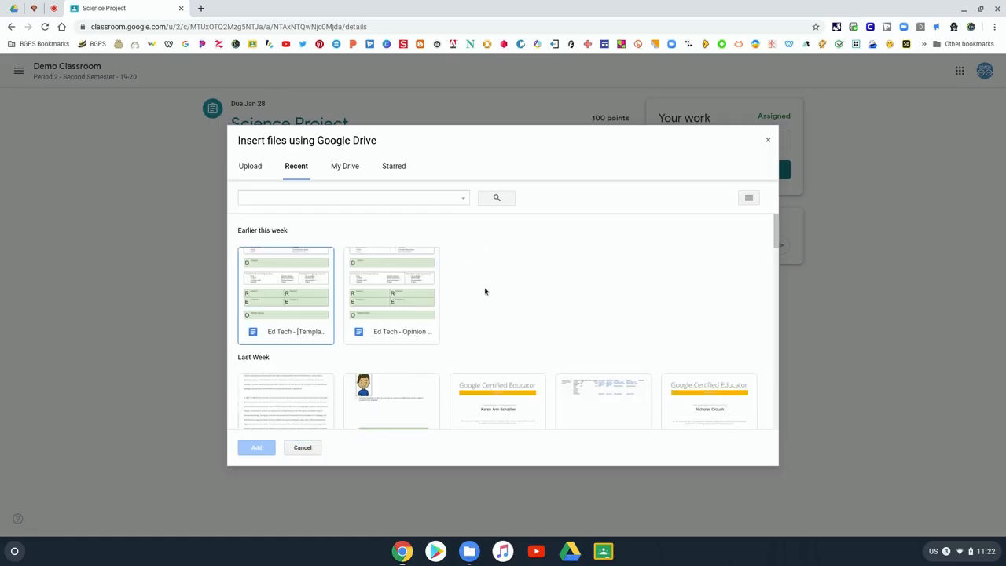
mouse_move(330, 349)
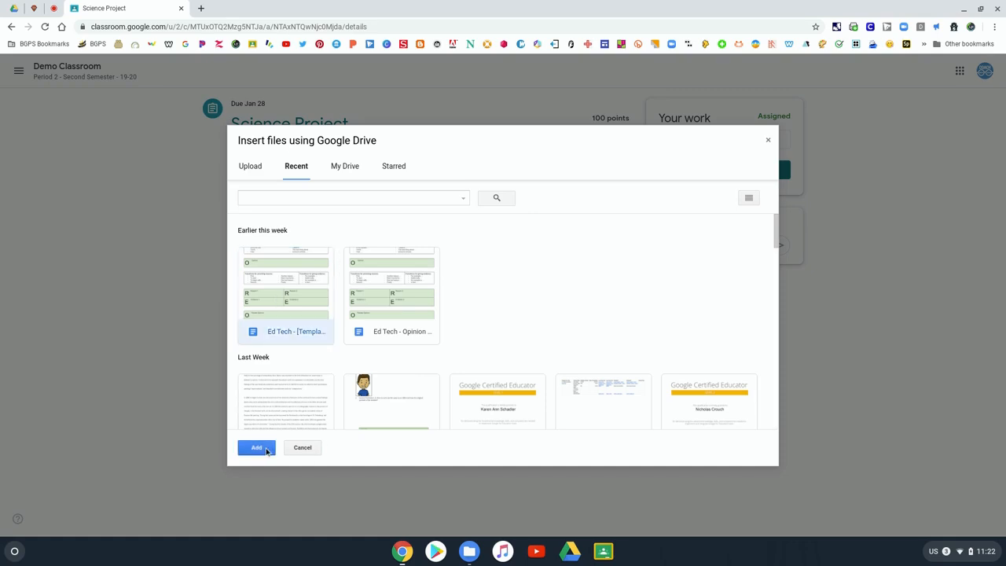
left_click(254, 447)
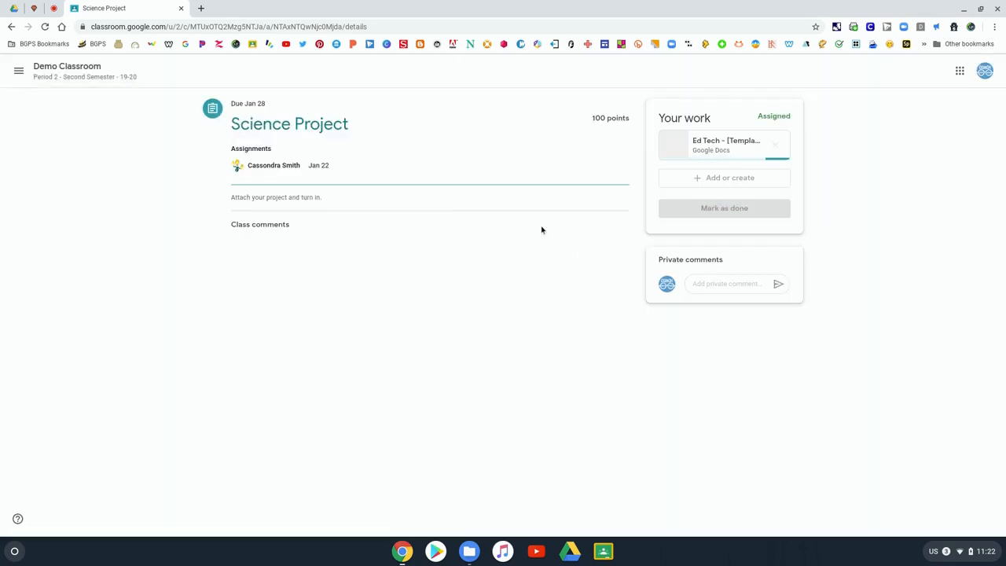
left_click(724, 176)
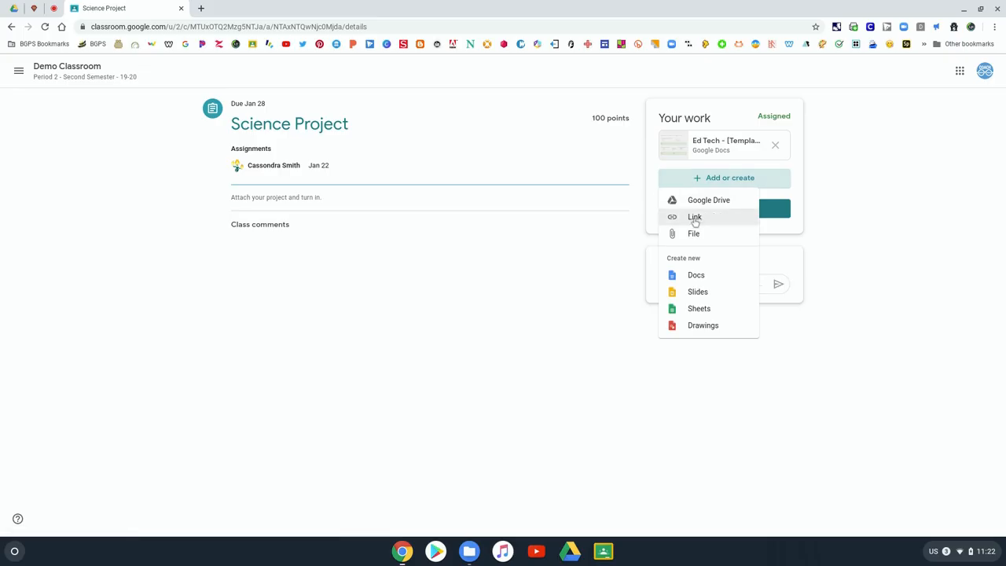
mouse_move(711, 217)
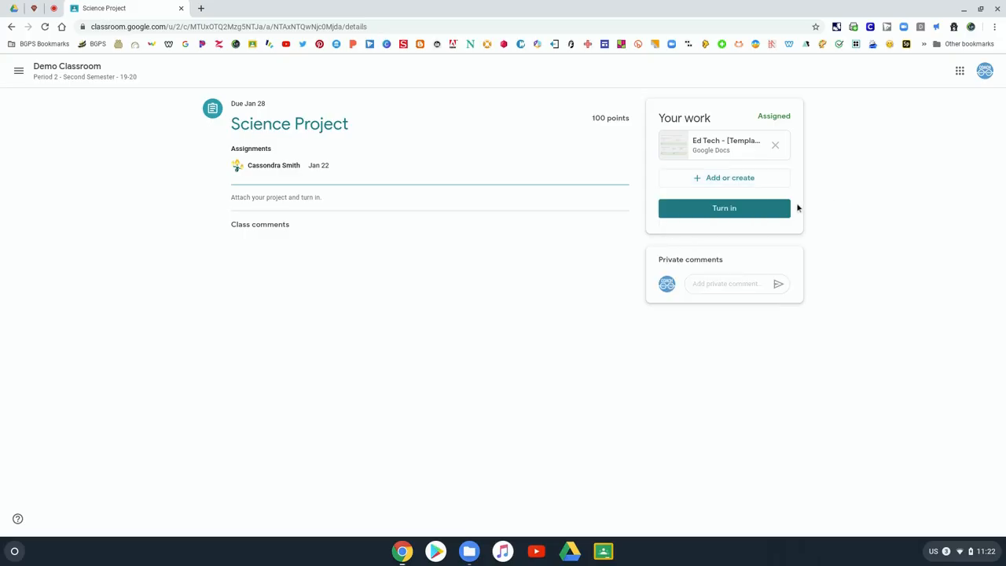
Step: Turn in the Science Project with the Ed Tech doc, then request to unsubmit it
left_click(724, 208)
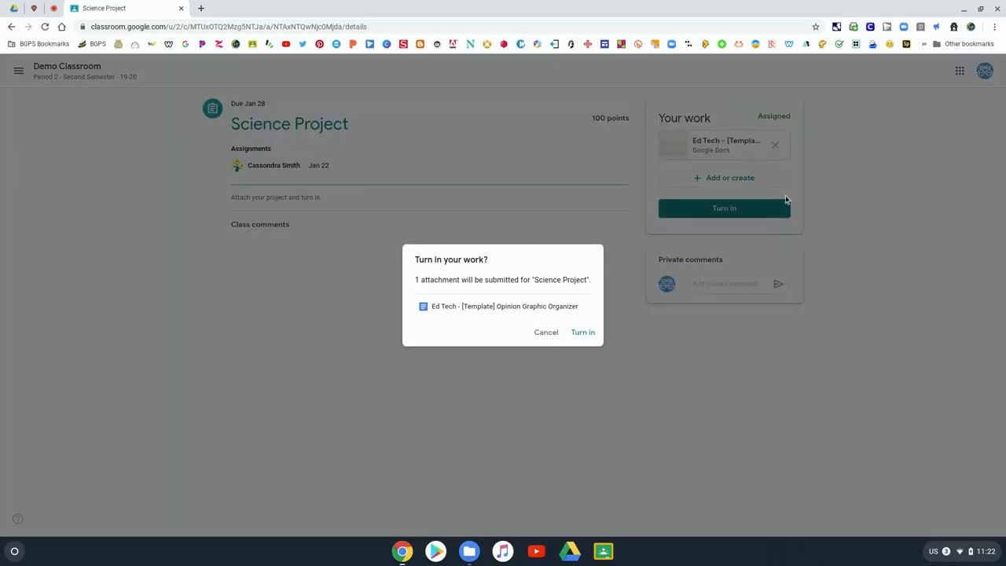
left_click(582, 332)
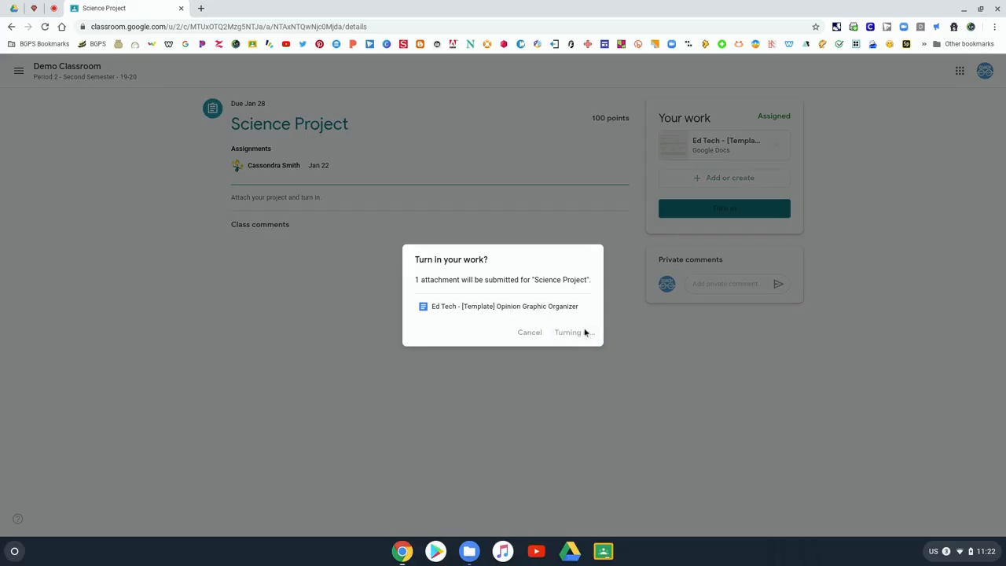
left_click(571, 332)
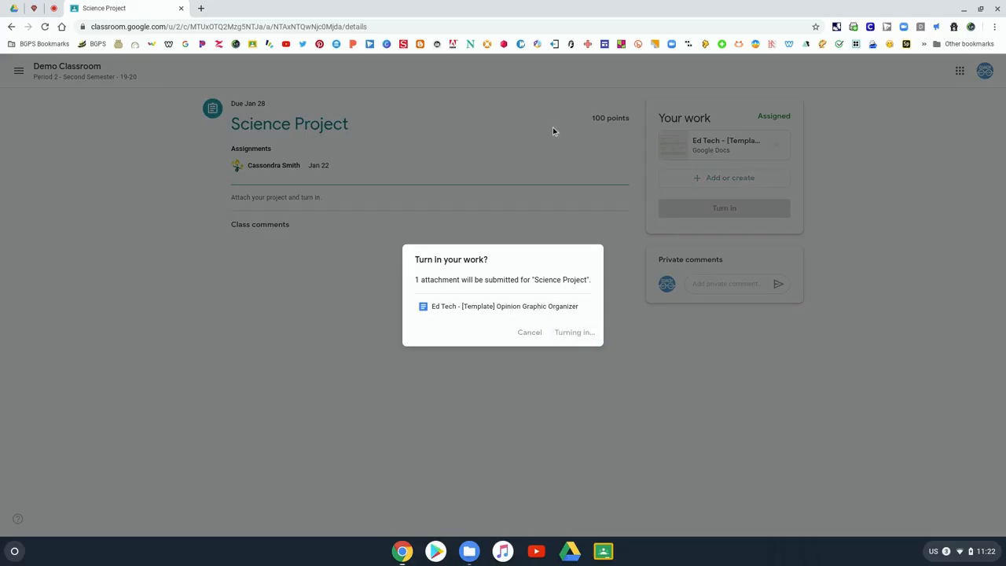
left_click(575, 332)
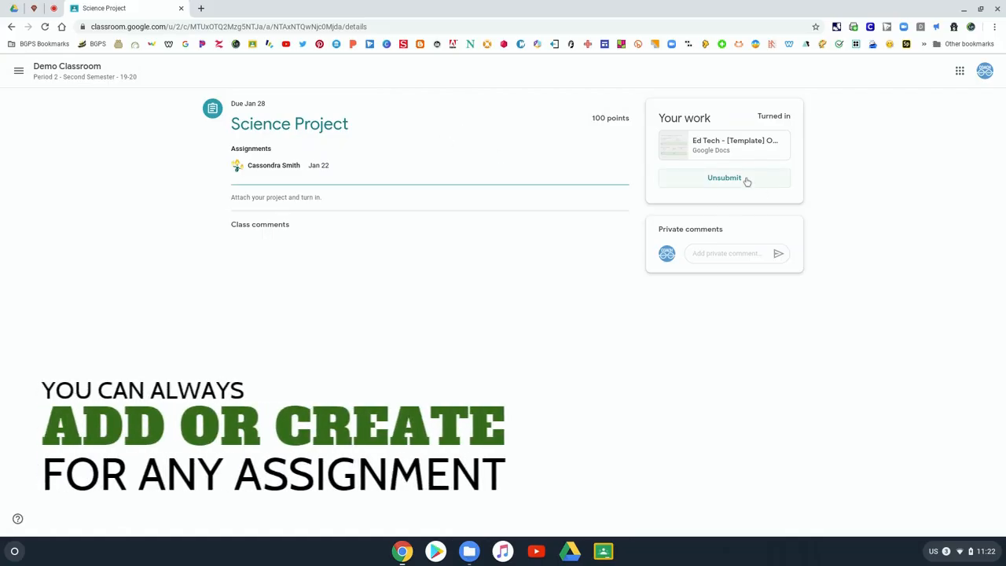
left_click(723, 178)
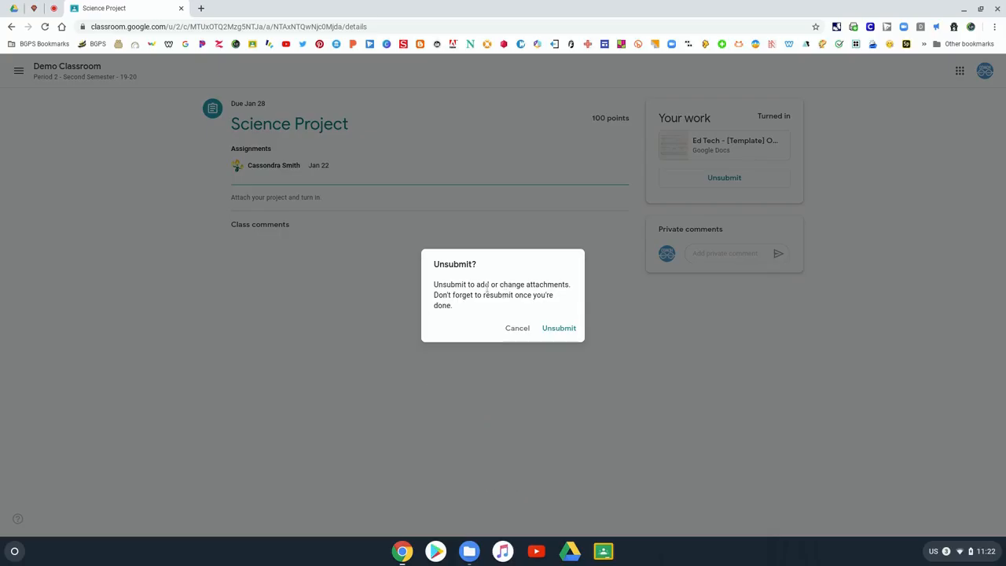
mouse_move(513, 306)
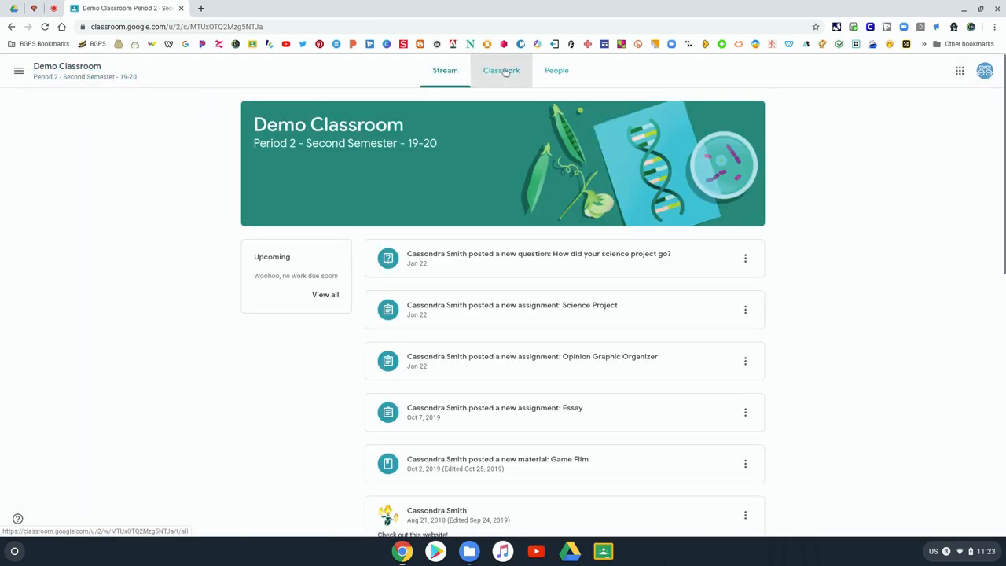
Step: View the Essay's 12-point rubric from the Classwork list and close it
left_click(500, 69)
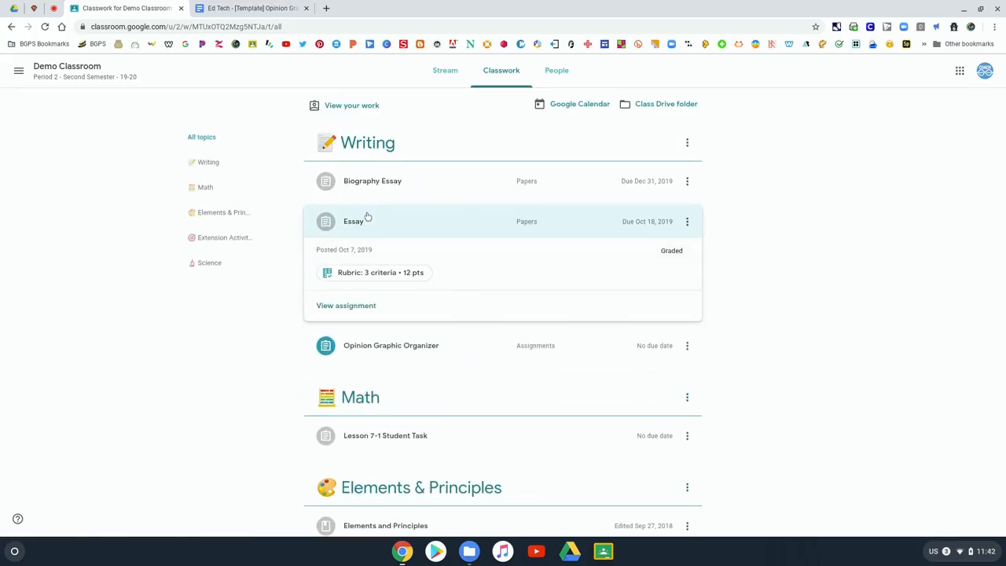
left_click(374, 274)
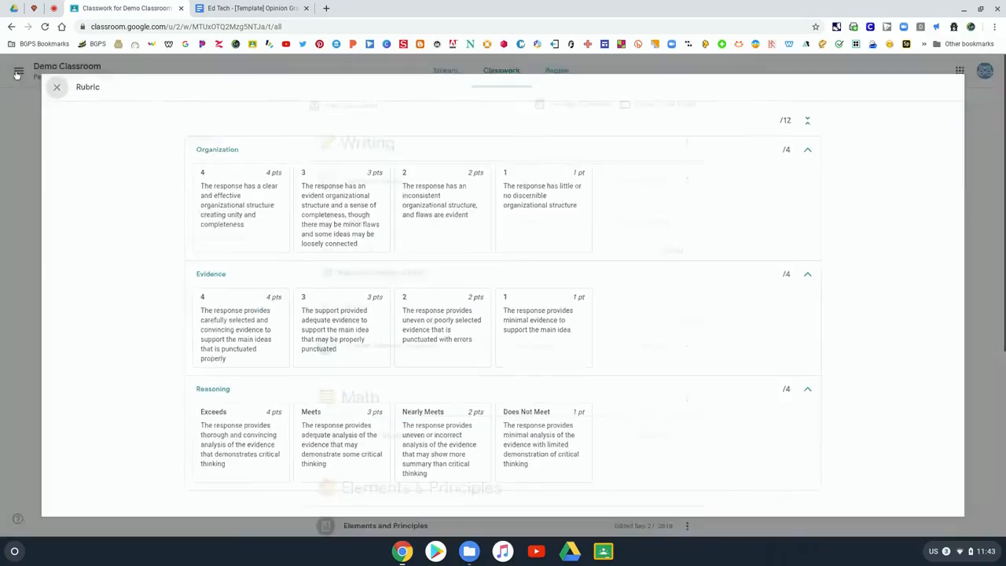
left_click(56, 89)
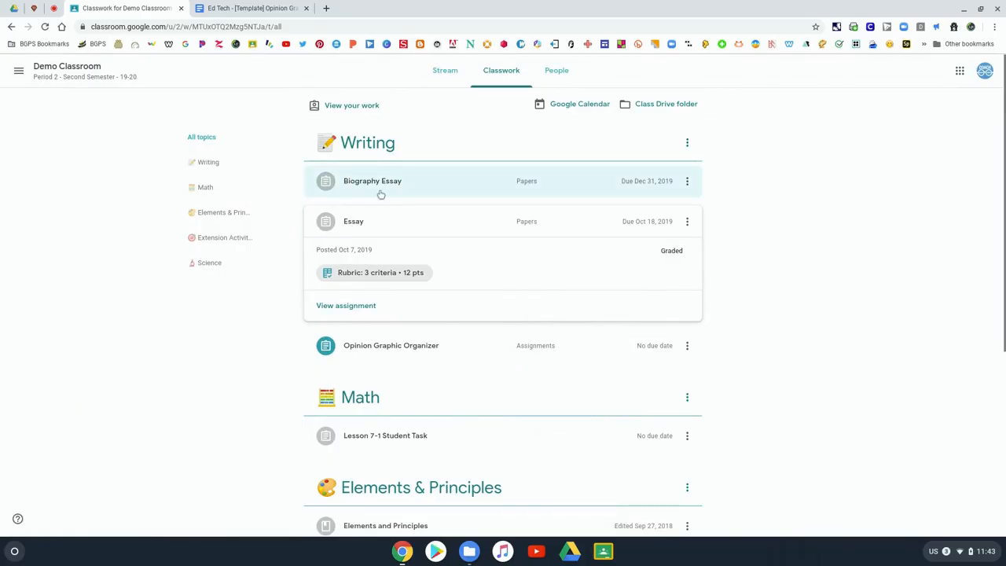
Step: Expand and collapse the late-turned-in Biography Essay details
left_click(371, 181)
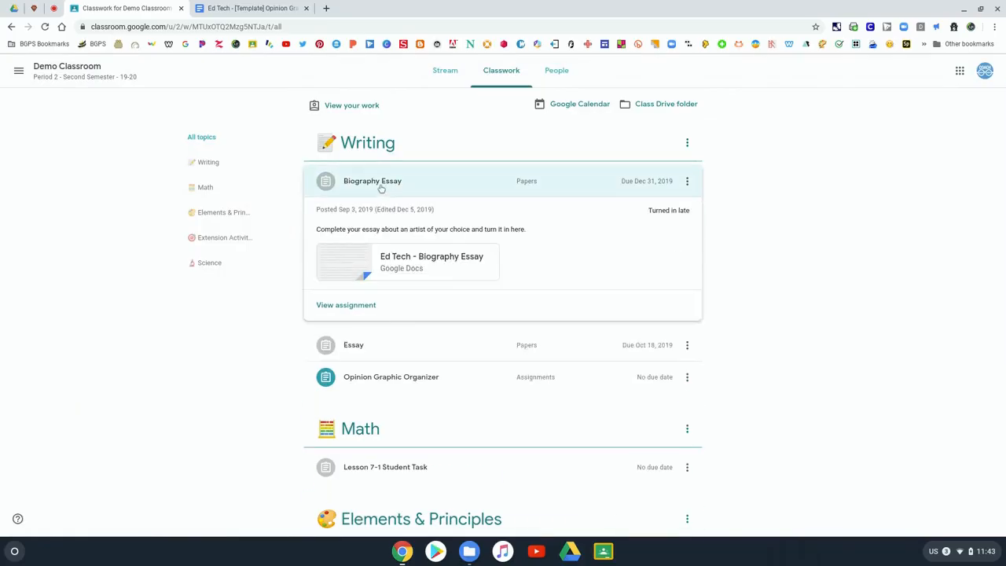
left_click(371, 181)
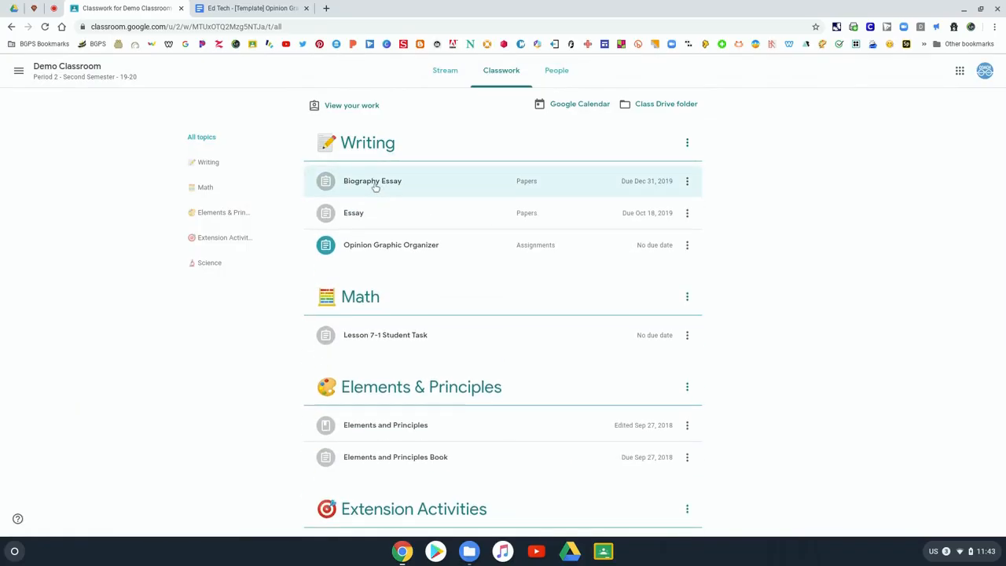
mouse_move(347, 118)
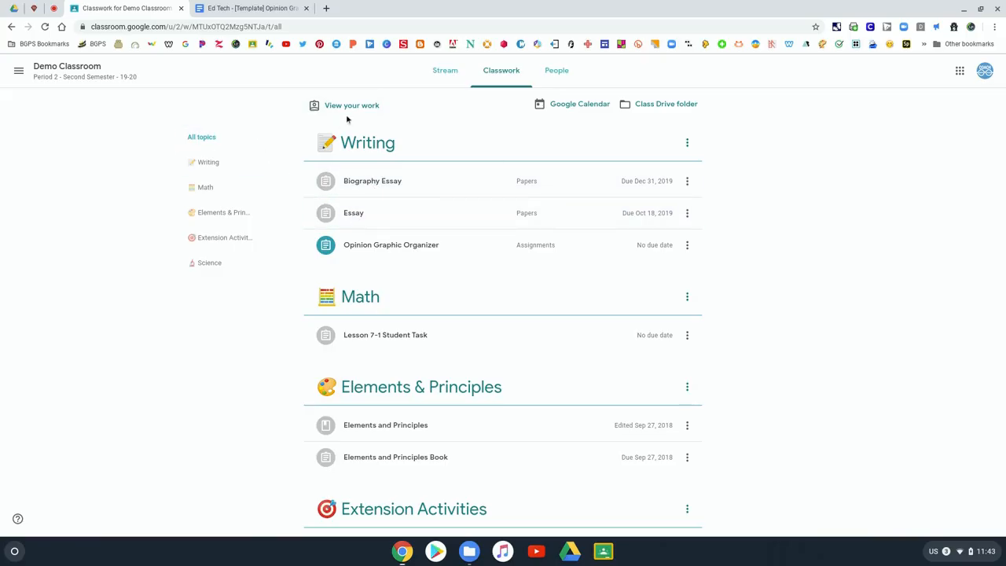
Step: View all my work and check the graded Essay's 89/100 score
left_click(350, 104)
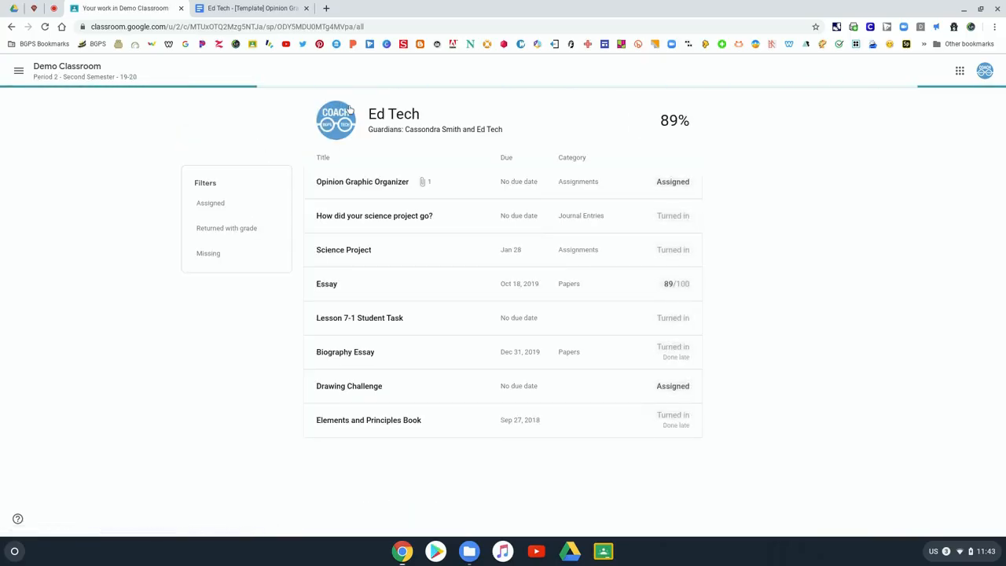
left_click(327, 283)
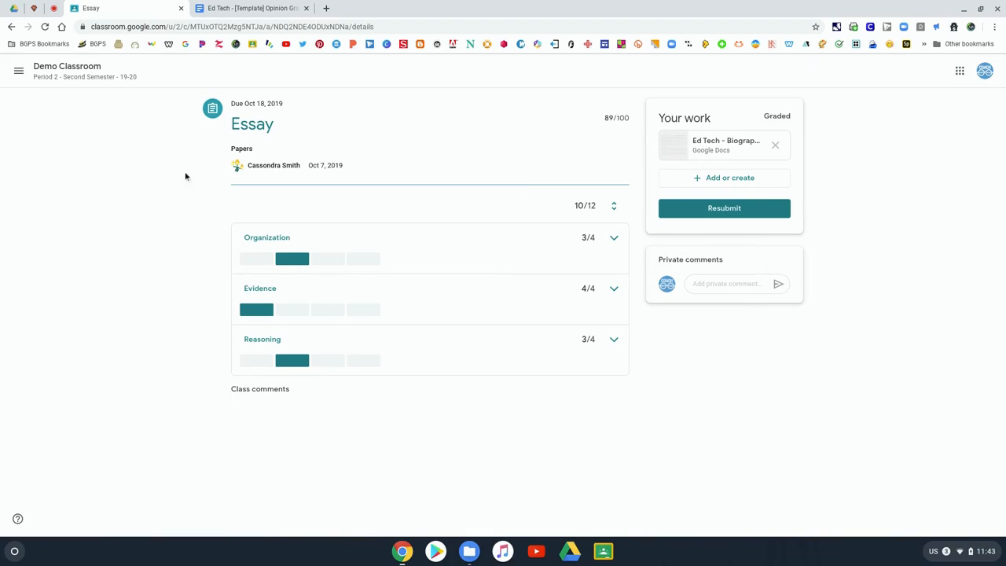
mouse_move(290, 346)
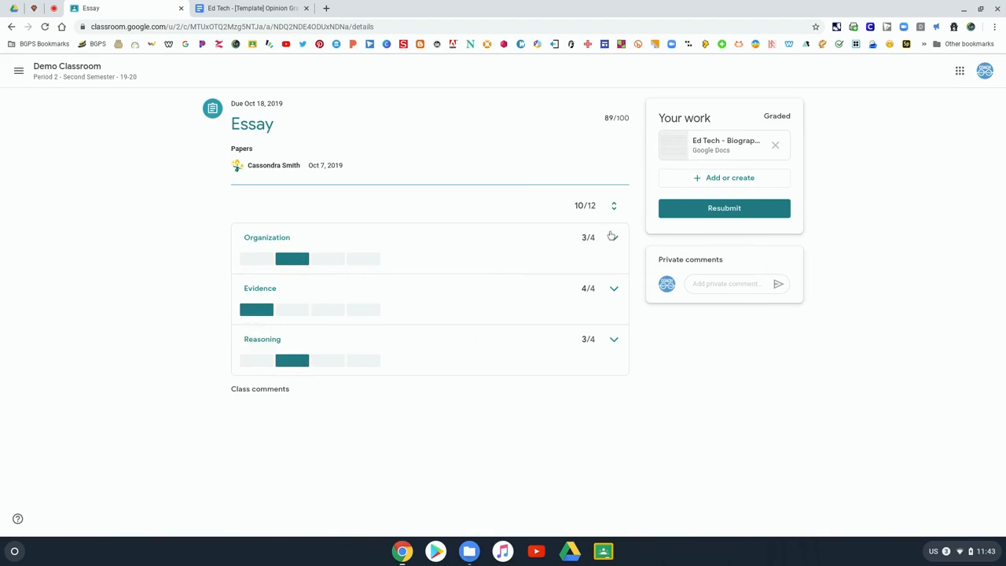
Step: Expand the Essay rubric to see the 10/12 results across three criteria, then collapse it
left_click(612, 204)
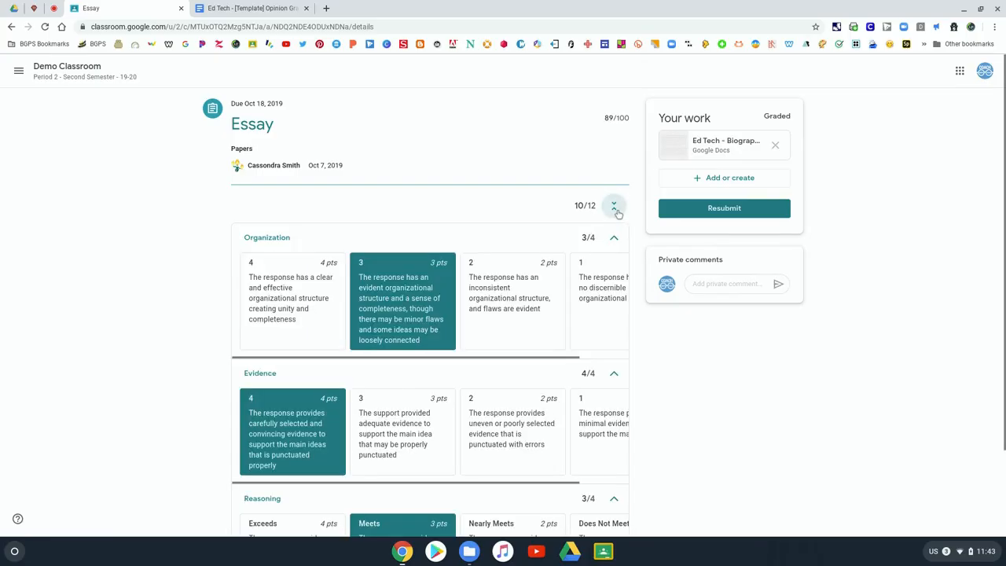
scroll("down", 3)
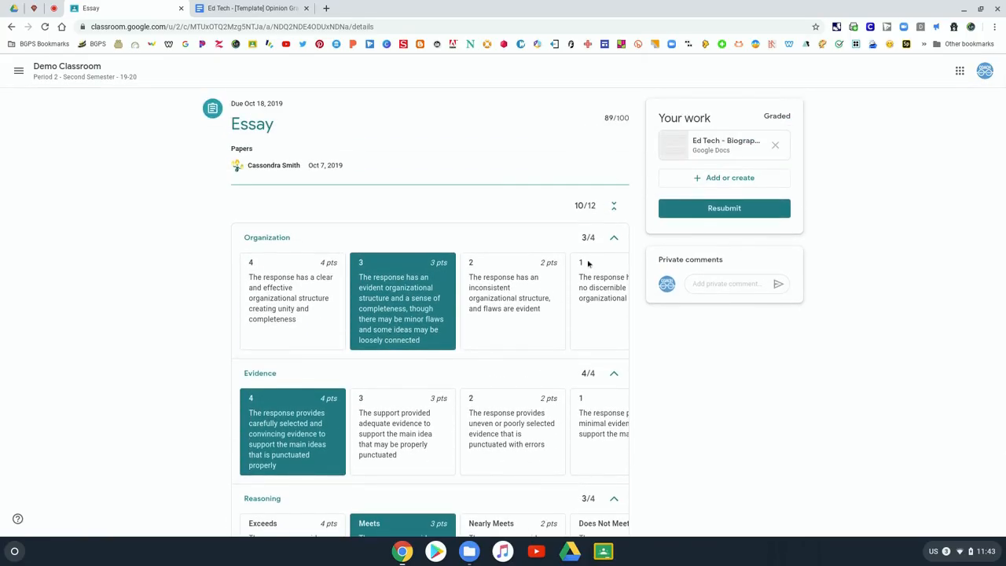
left_click(614, 205)
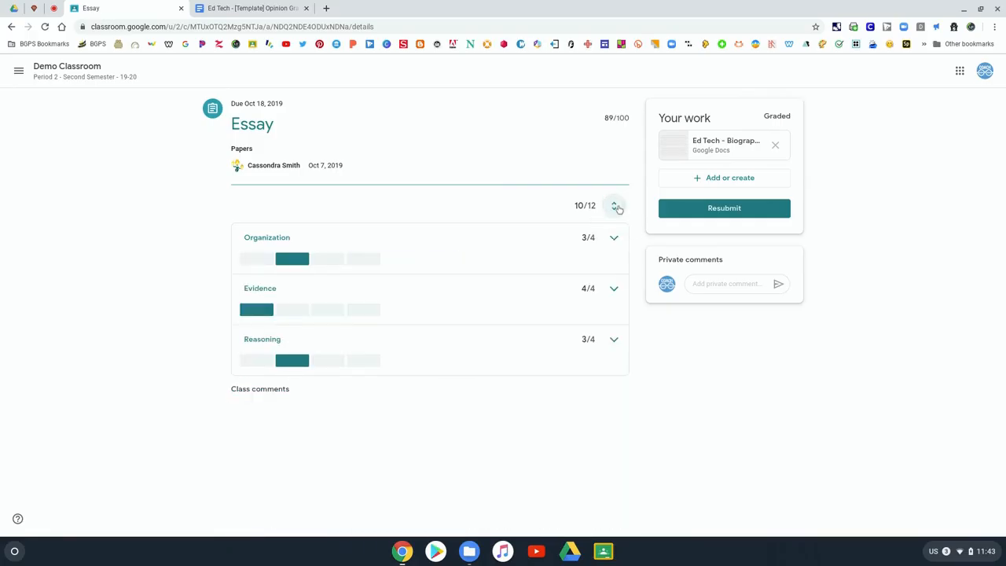
mouse_move(602, 171)
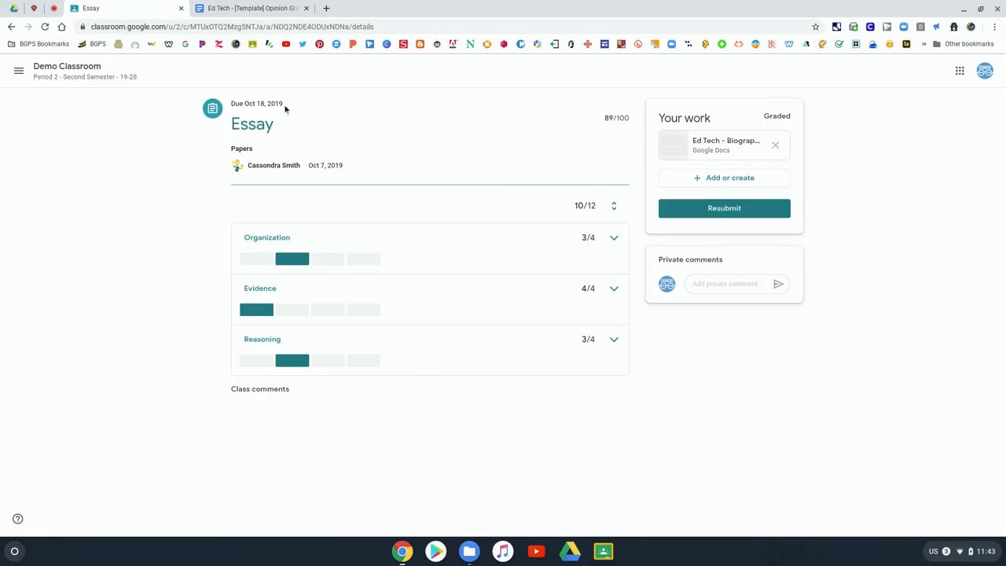
mouse_move(57, 92)
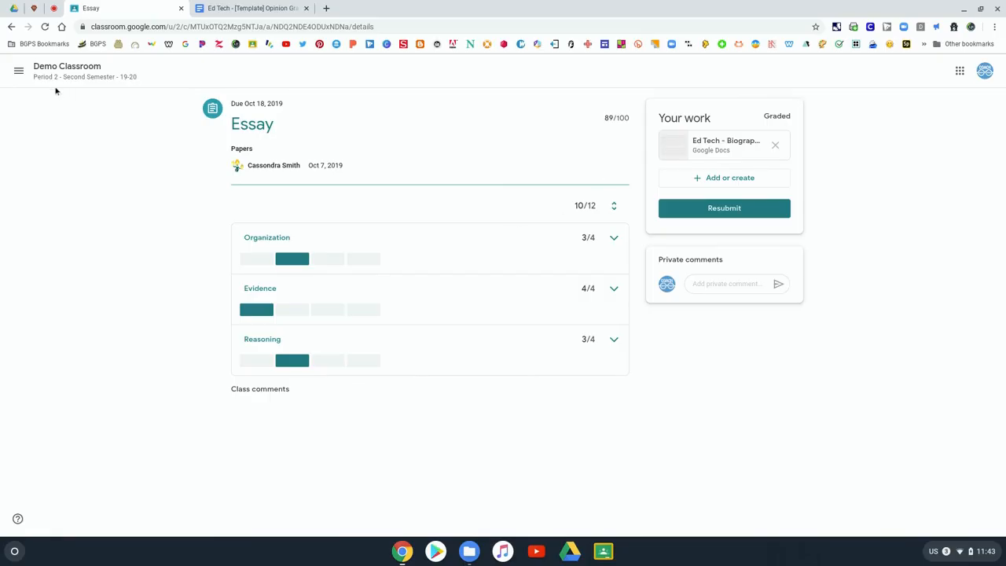
mouse_move(82, 77)
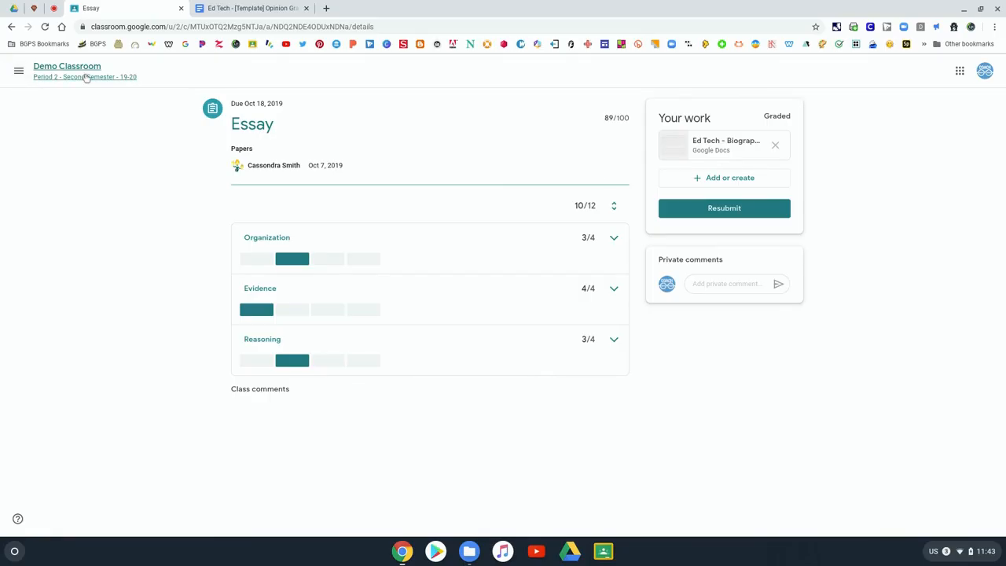
mouse_move(85, 77)
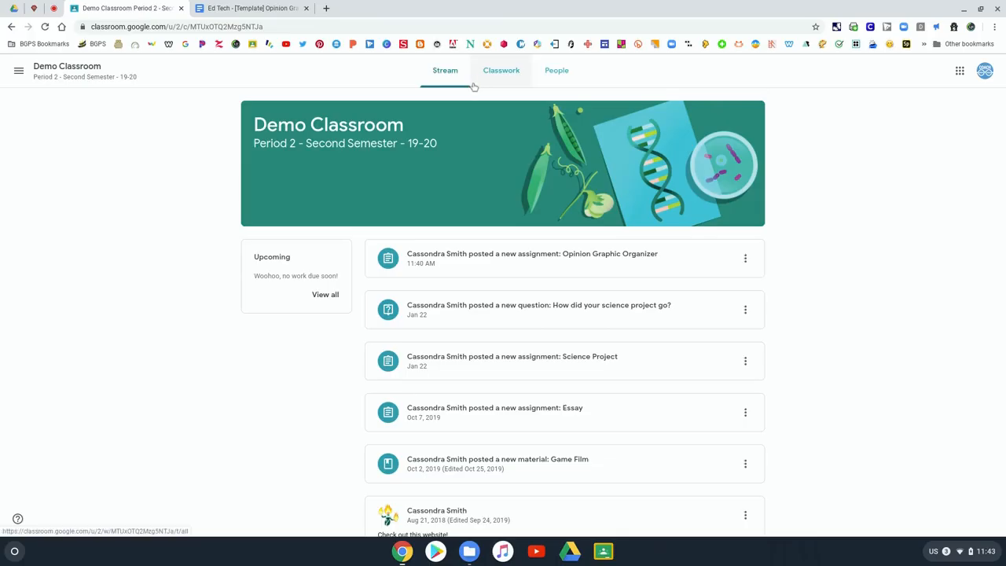
mouse_move(494, 82)
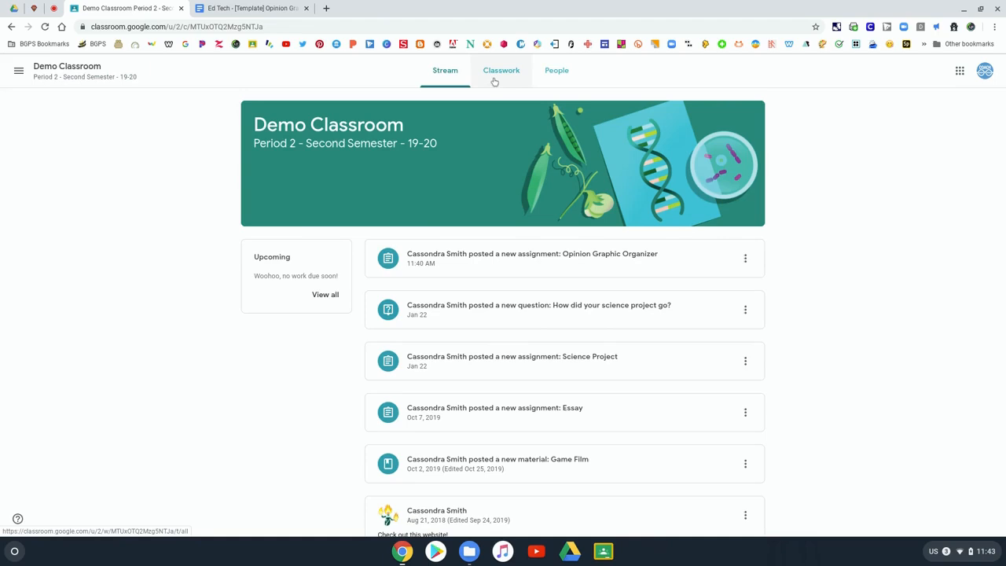
Step: Show Demo Classroom's Classwork list by topic: Writing, Math, Elements & Principles
left_click(500, 70)
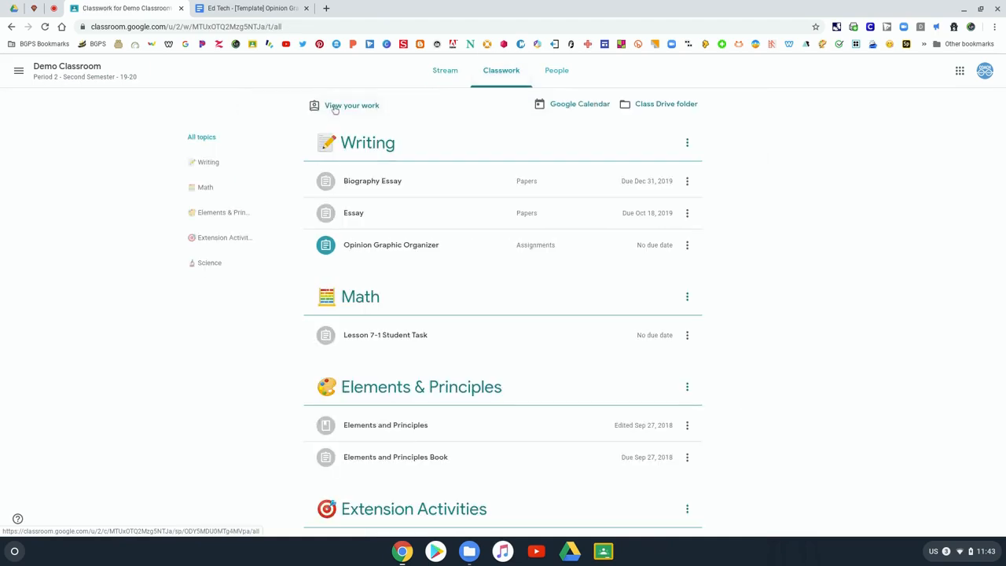